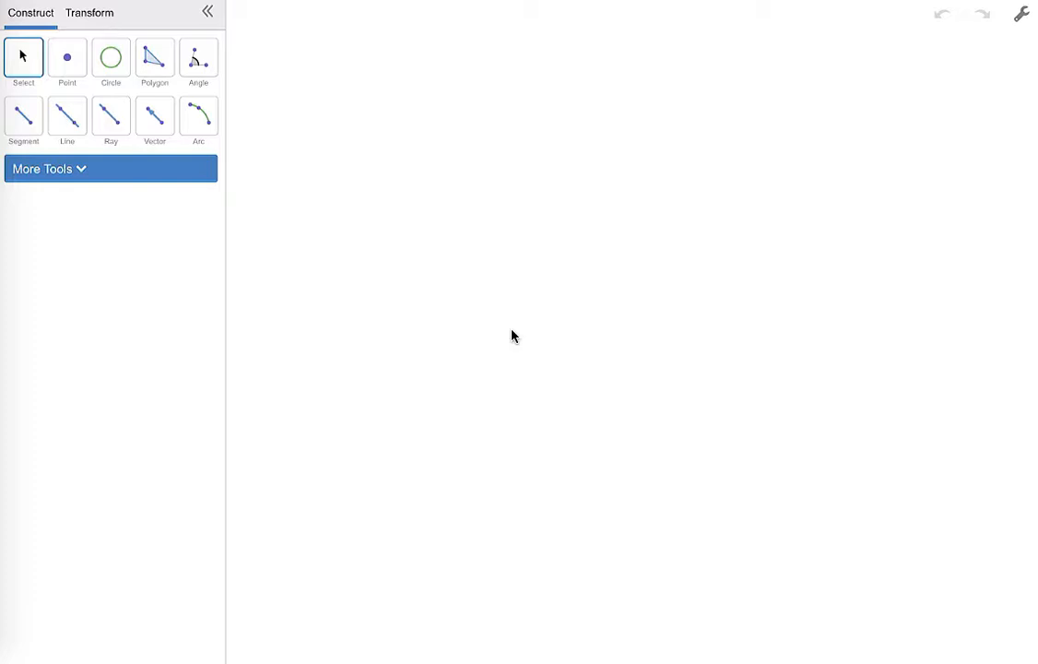
# - Draw a triangle from three segments, closing it back at the starting vertex
pyautogui.click(23, 115)
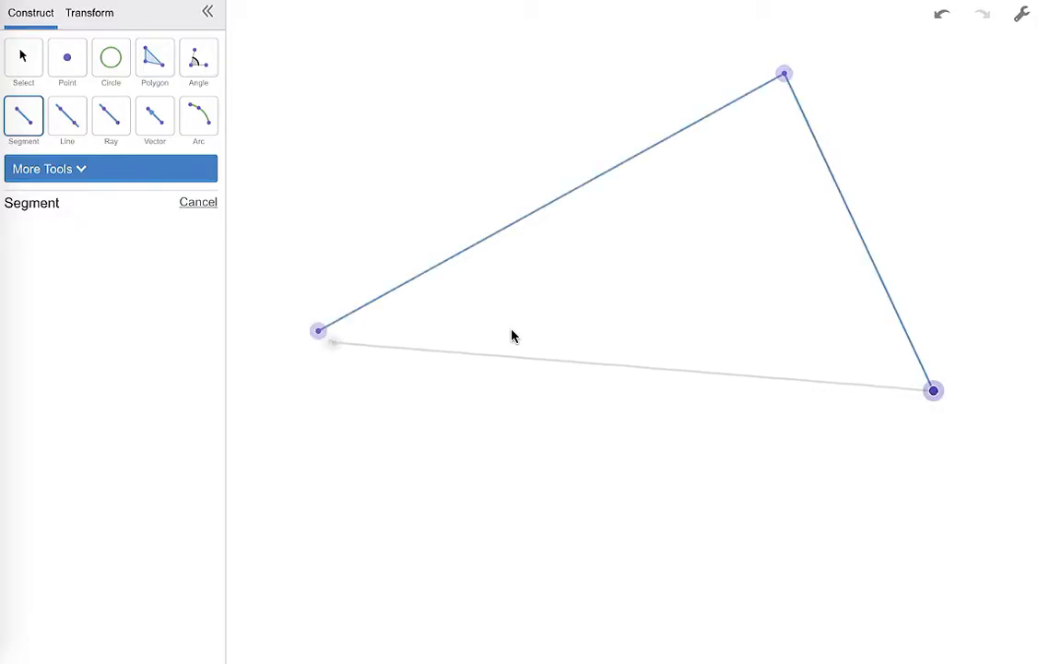
pyautogui.click(932, 390)
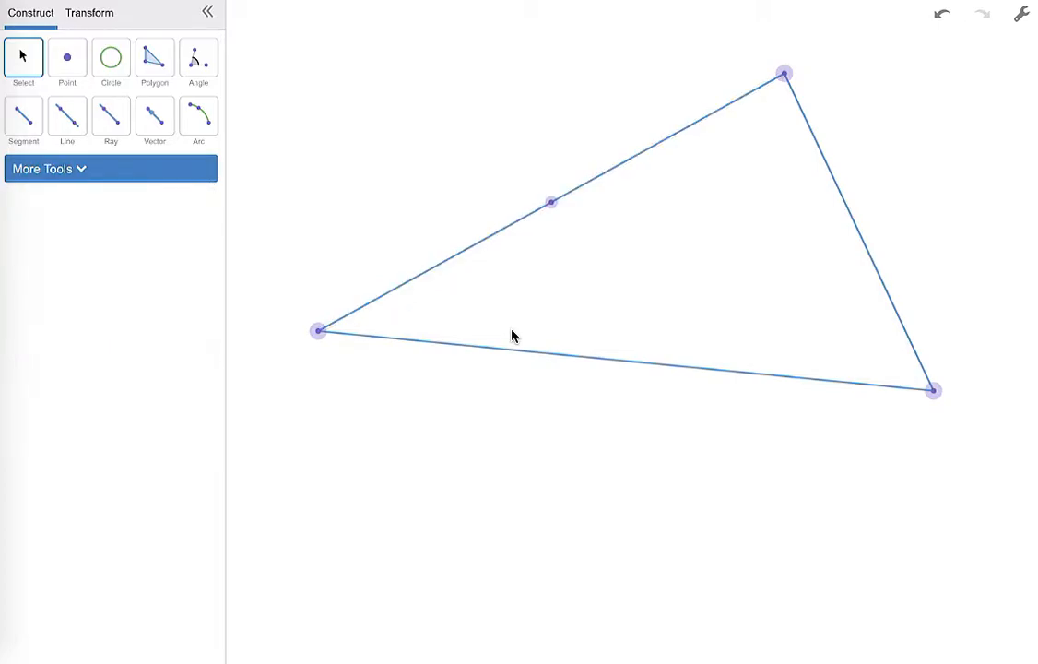
# - Mark the right side's midpoint and draw medians joining midpoints to their opposite vertices
pyautogui.click(627, 359)
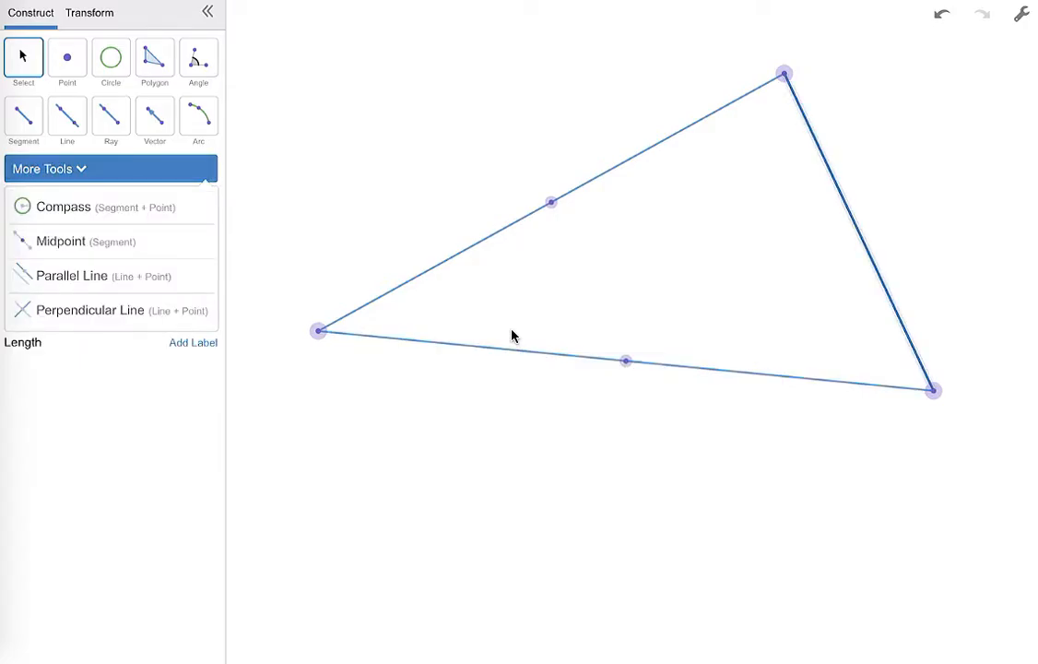
pyautogui.click(23, 119)
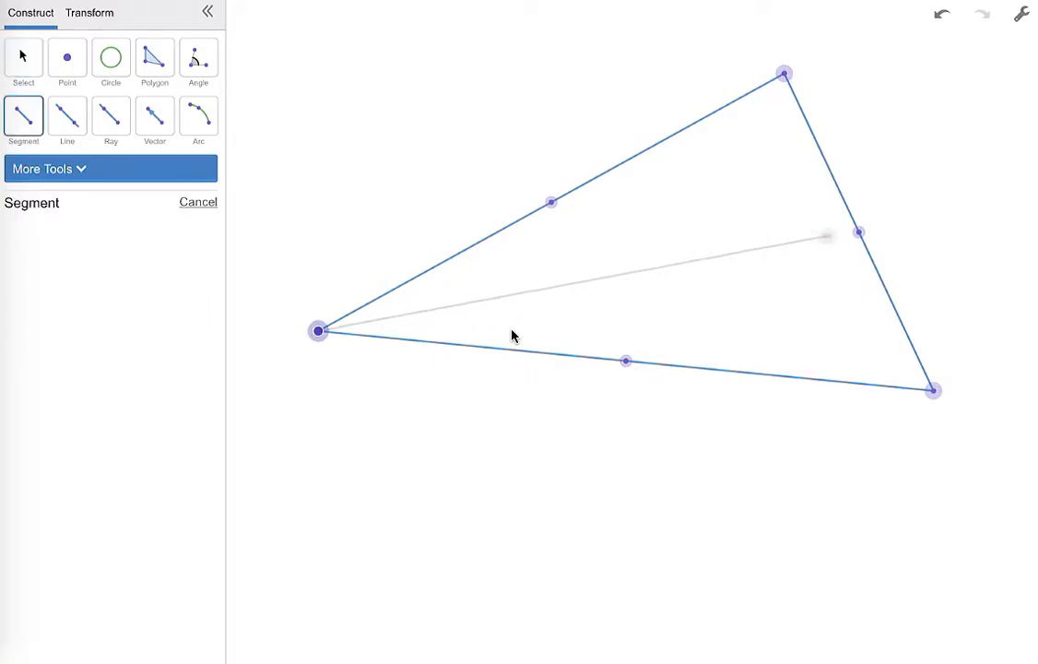
pyautogui.click(858, 233)
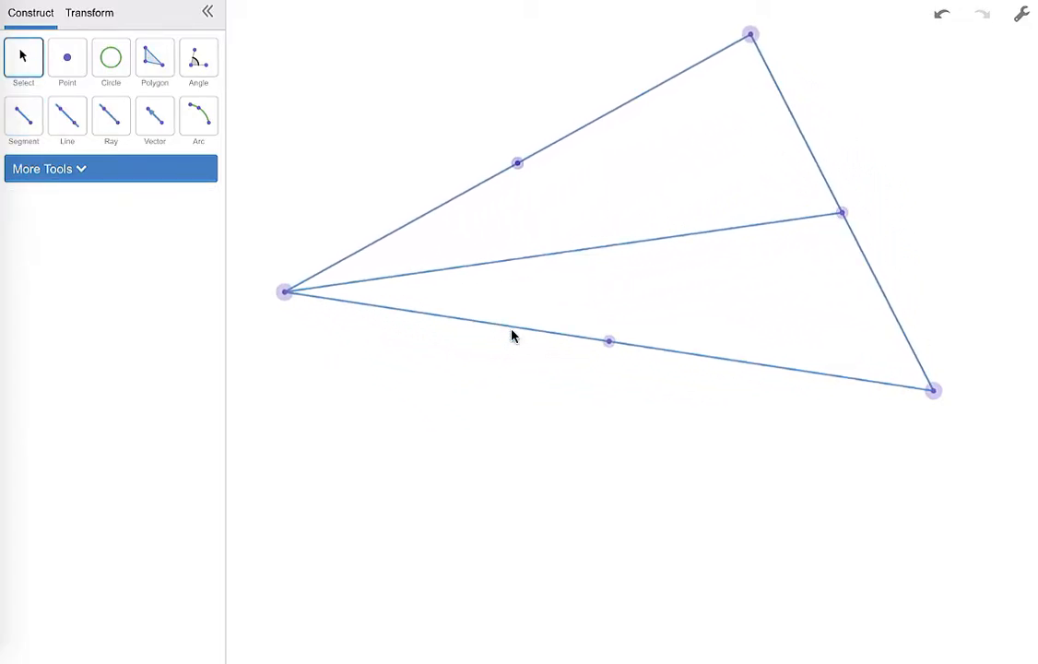
pyautogui.click(23, 115)
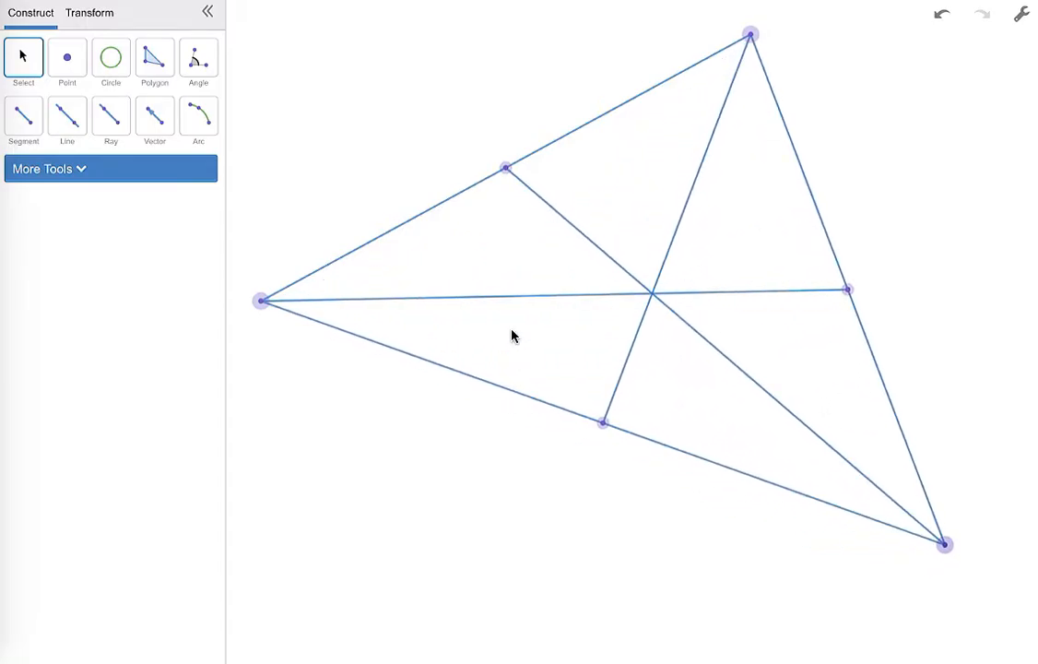
pyautogui.click(66, 57)
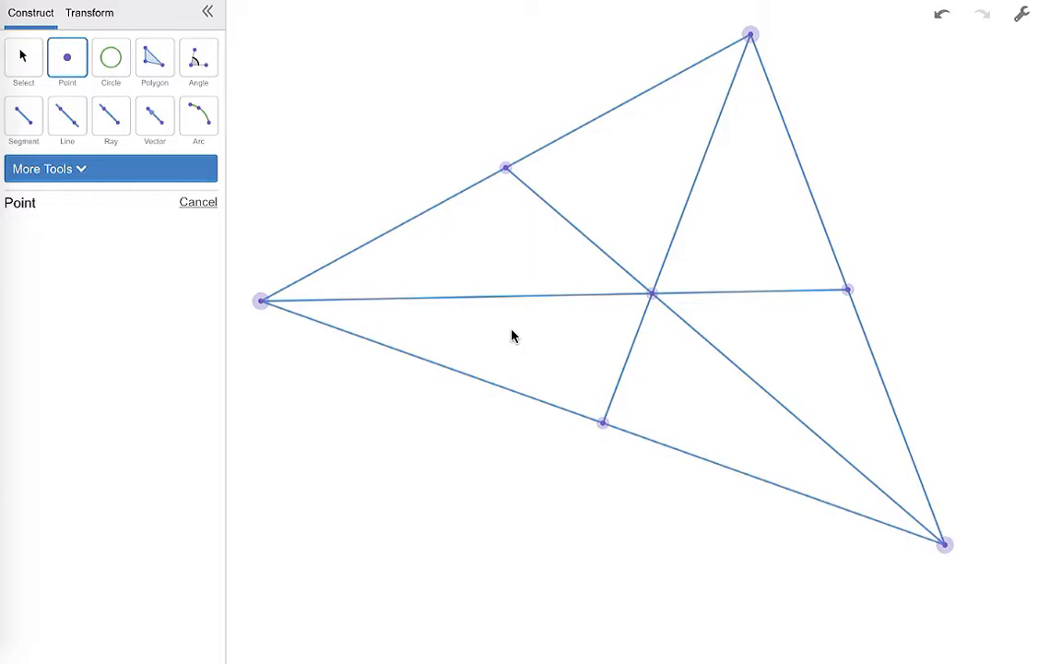
# - Place a point where the medians cross and label it 'Centroid'
pyautogui.click(111, 169)
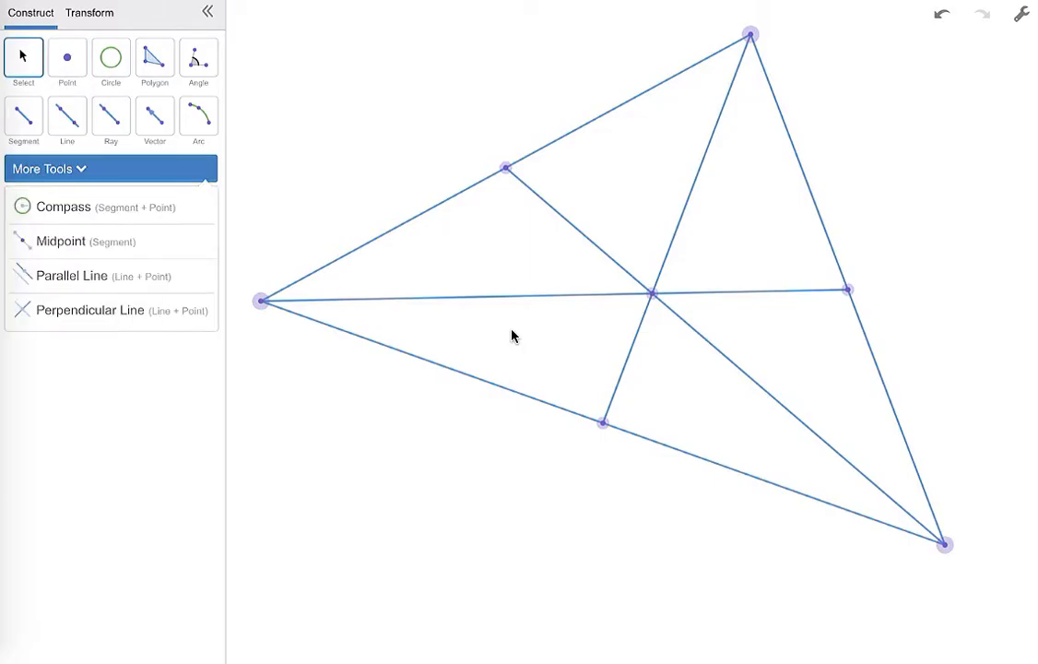
pyautogui.click(652, 293)
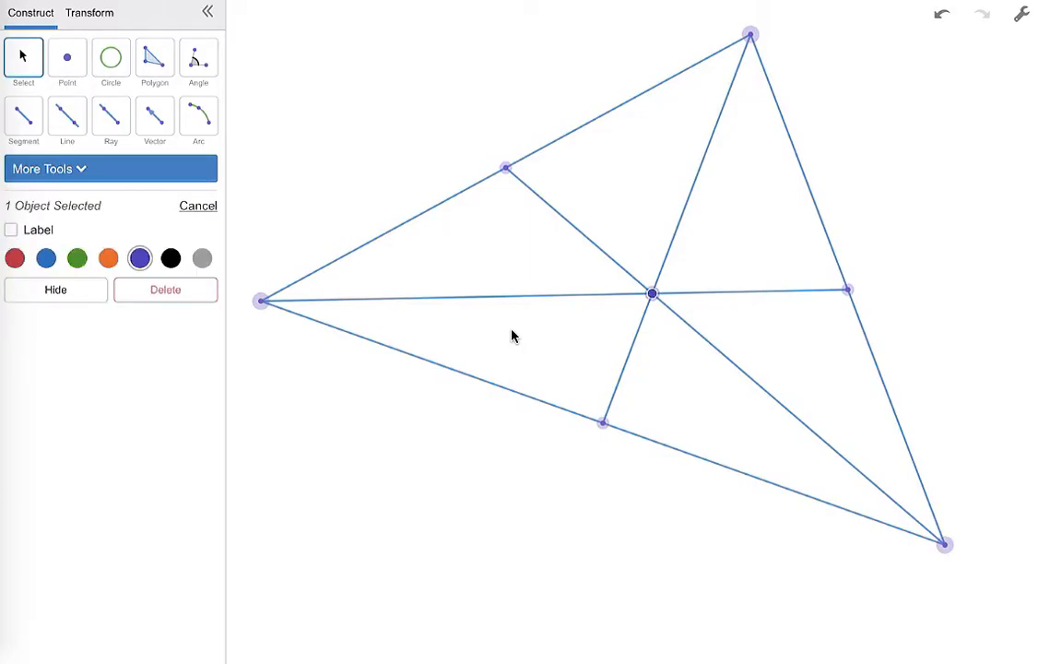
pyautogui.click(12, 230)
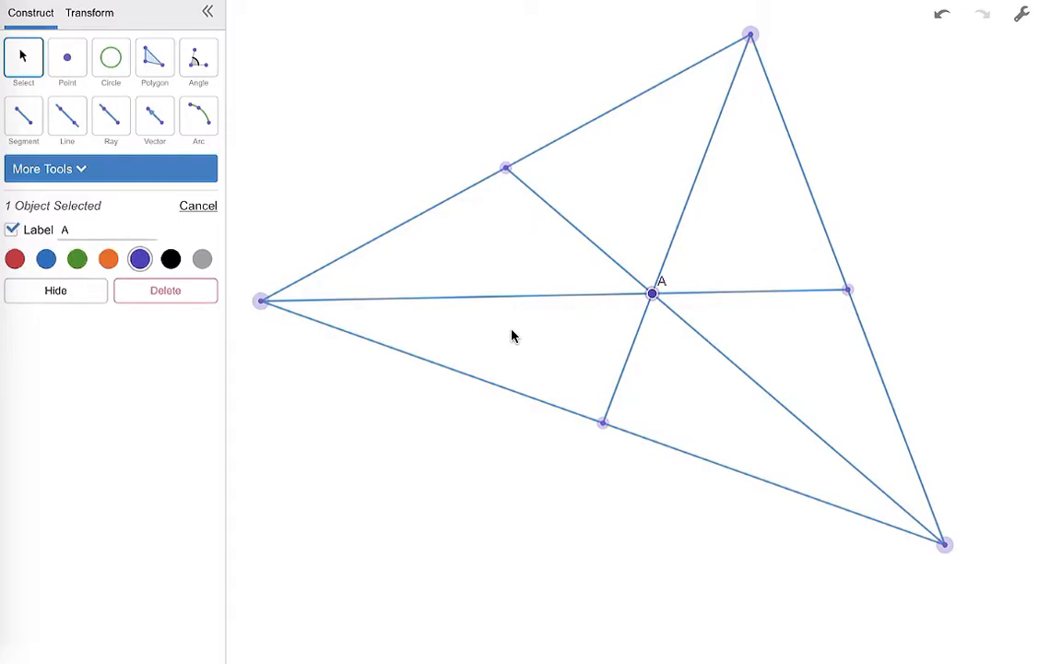
pyautogui.click(13, 230)
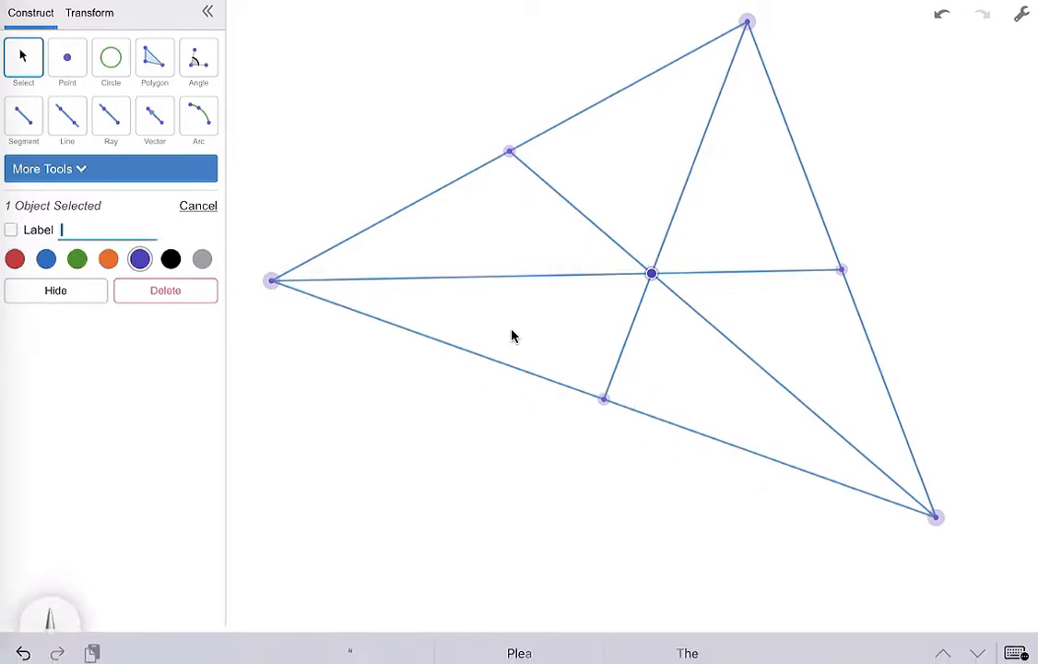
pyautogui.write('Centroid')
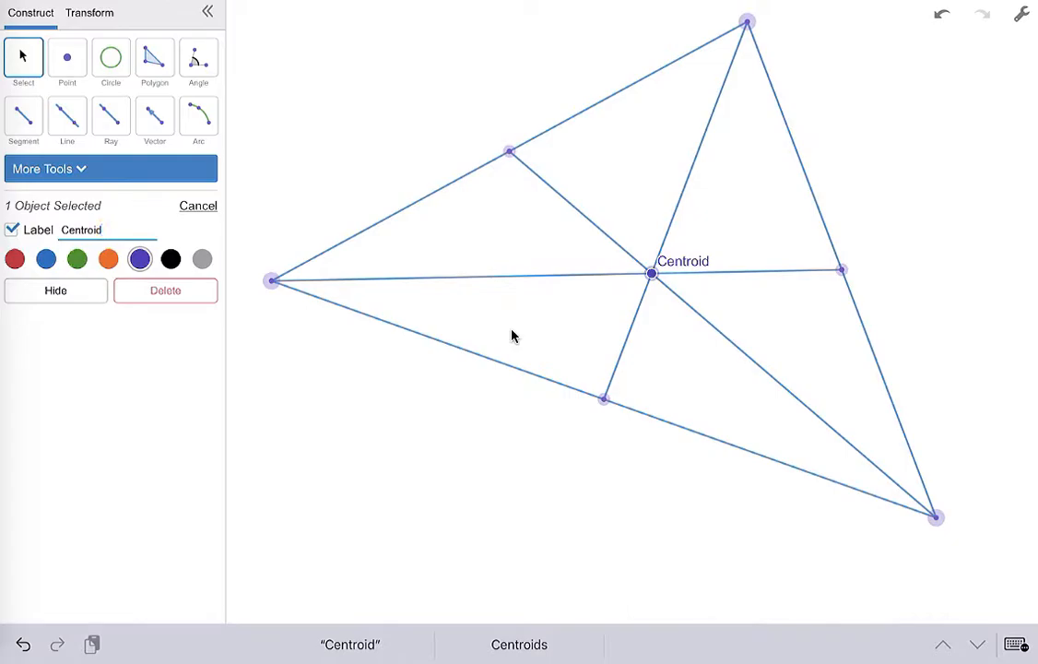
pyautogui.click(23, 118)
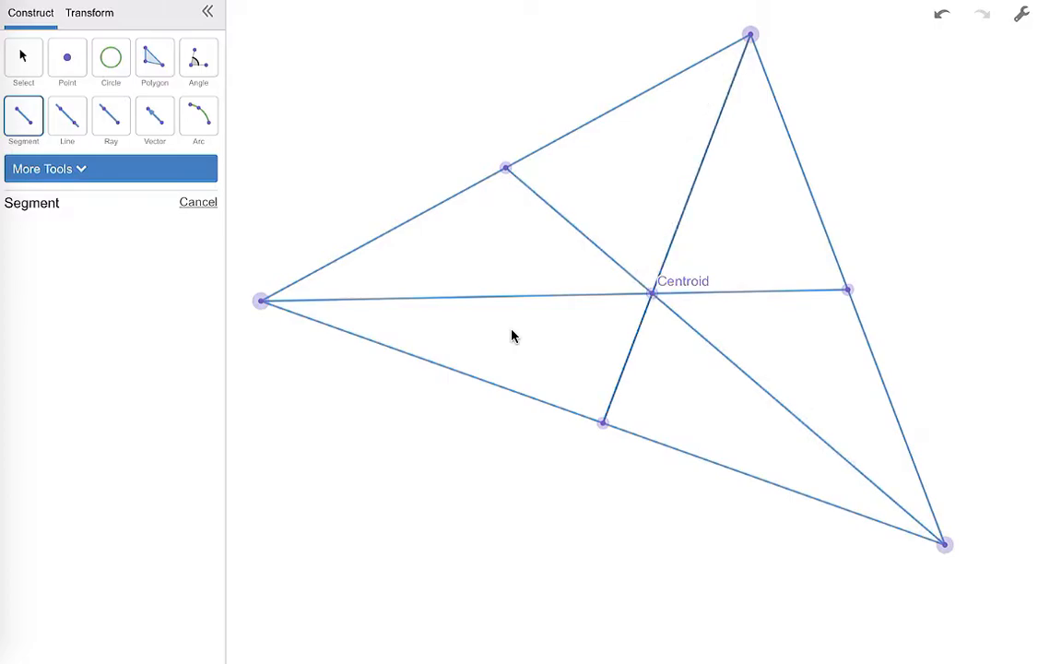
# - Draw median pieces to Centroid and show lengths on the left and right-midpoint pieces
pyautogui.click(653, 294)
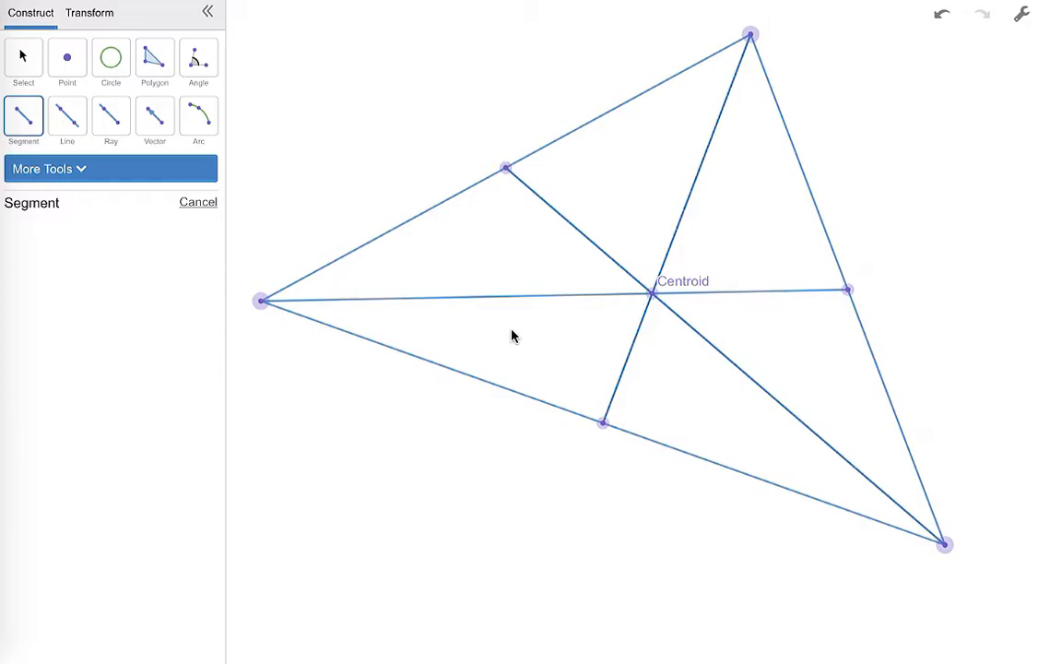
pyautogui.click(653, 293)
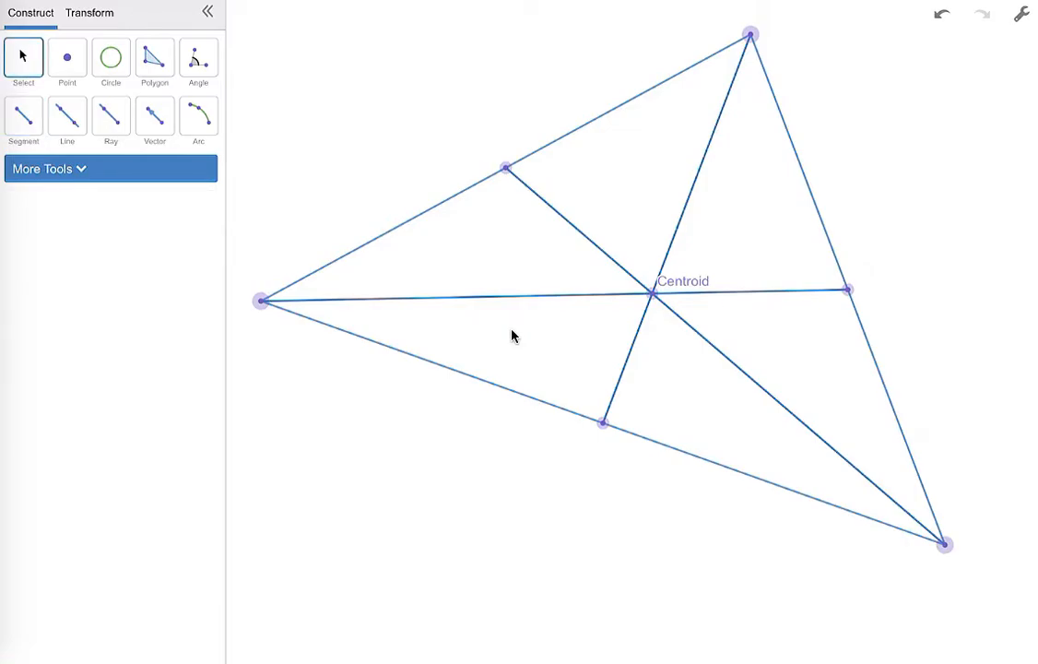
pyautogui.click(459, 297)
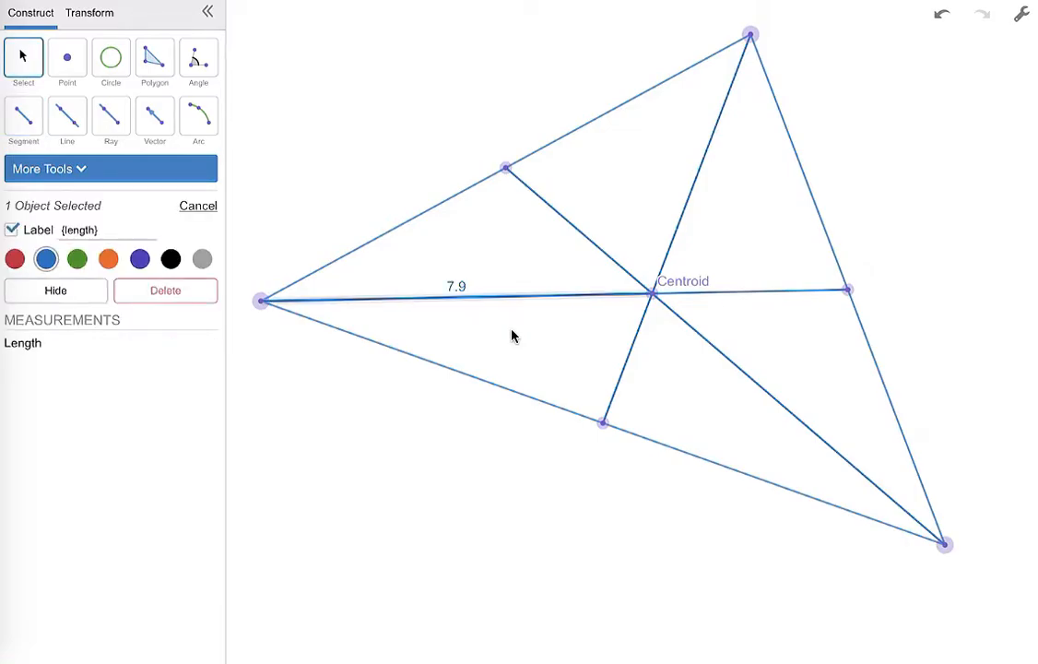
pyautogui.click(12, 230)
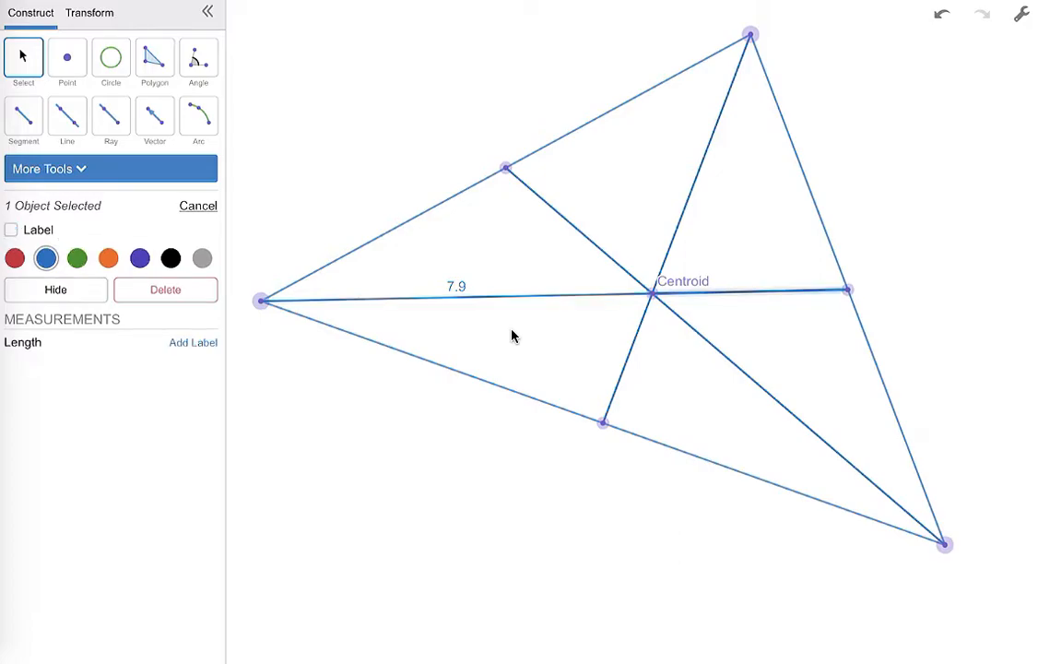
pyautogui.click(11, 230)
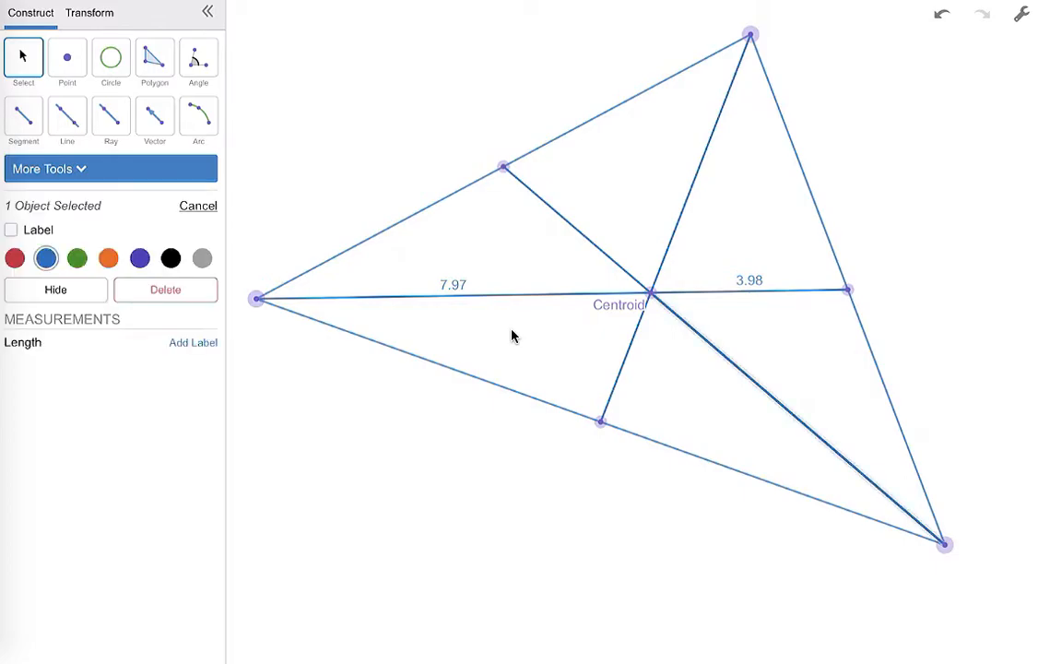
# - Show length labels on the lower-right, upper-left and lower median pieces
pyautogui.click(12, 230)
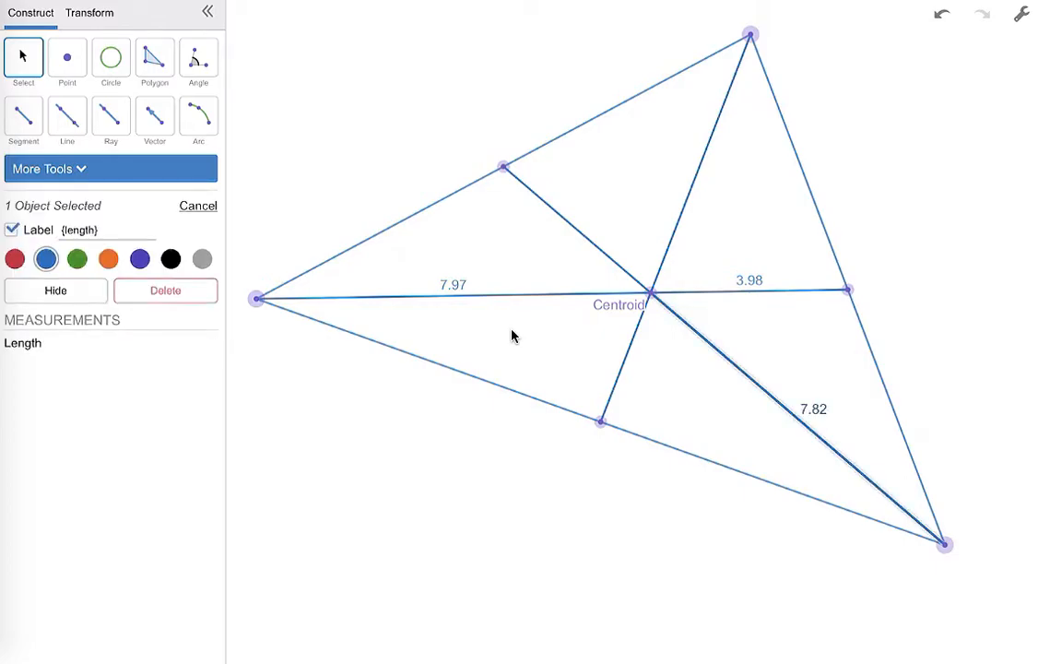
pyautogui.click(12, 229)
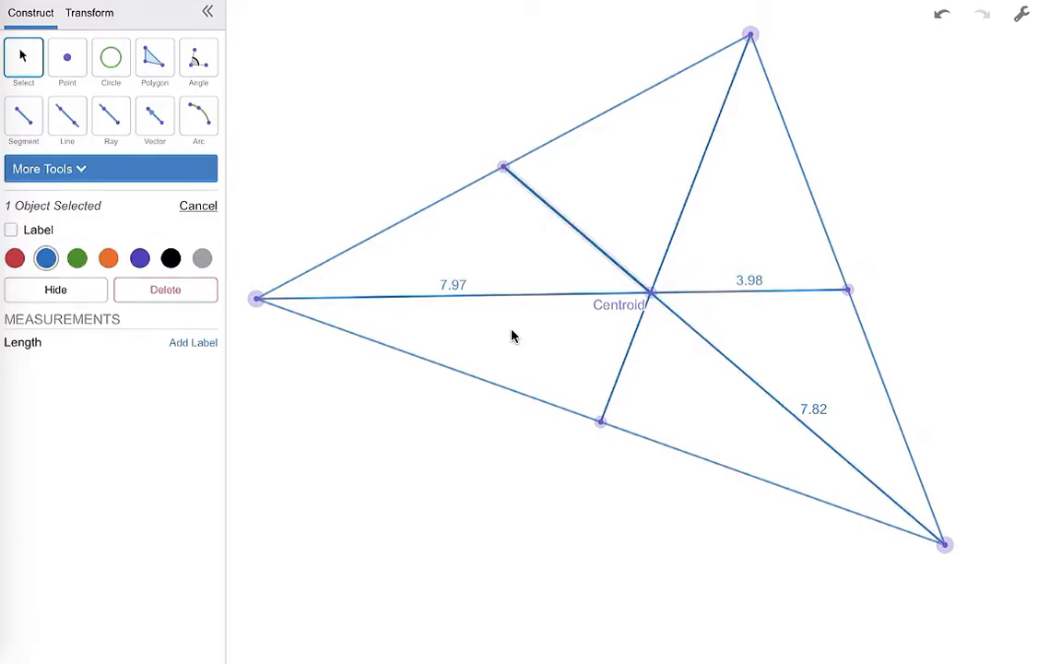
pyautogui.click(12, 230)
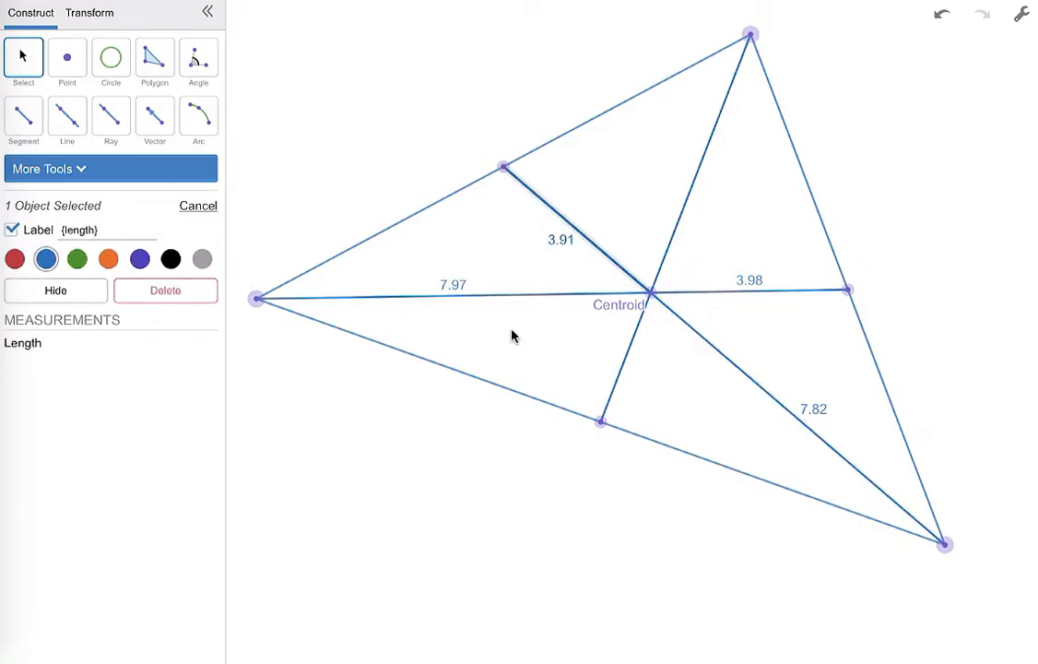
pyautogui.click(13, 229)
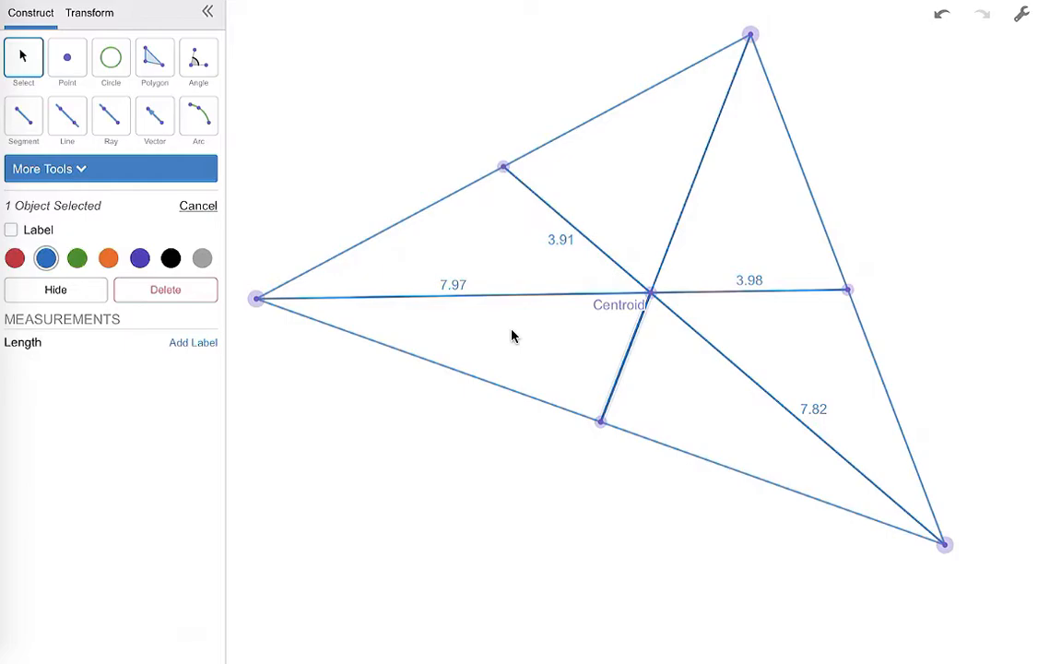
pyautogui.click(11, 229)
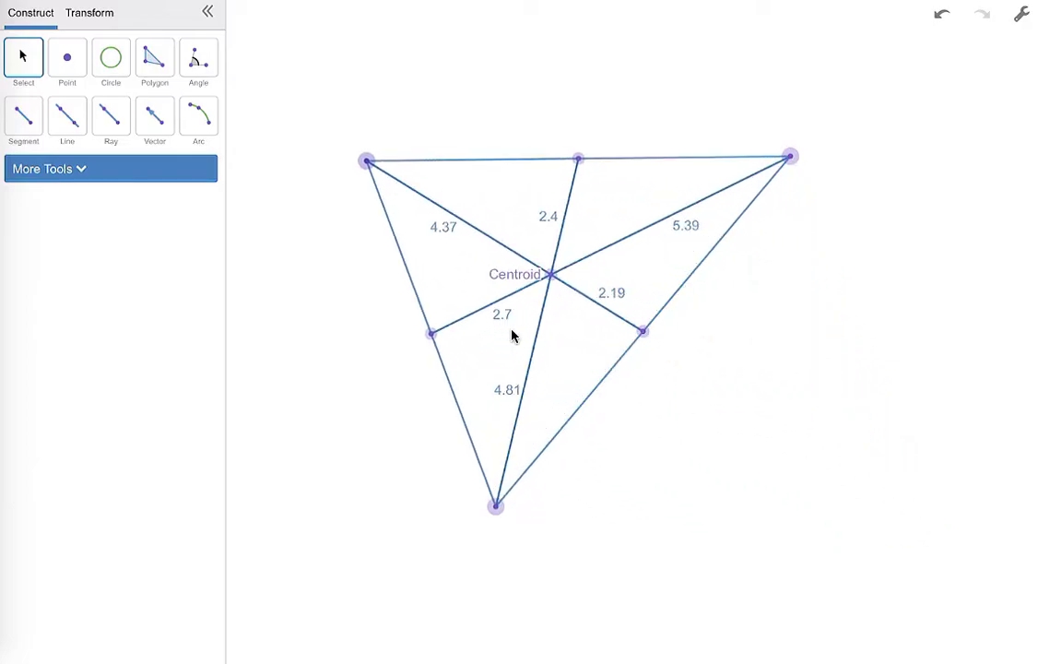
# - Clear the centroid construction and draw the first side of a new triangle
pyautogui.moveTo(791, 155); pyautogui.dragTo(904, 265)
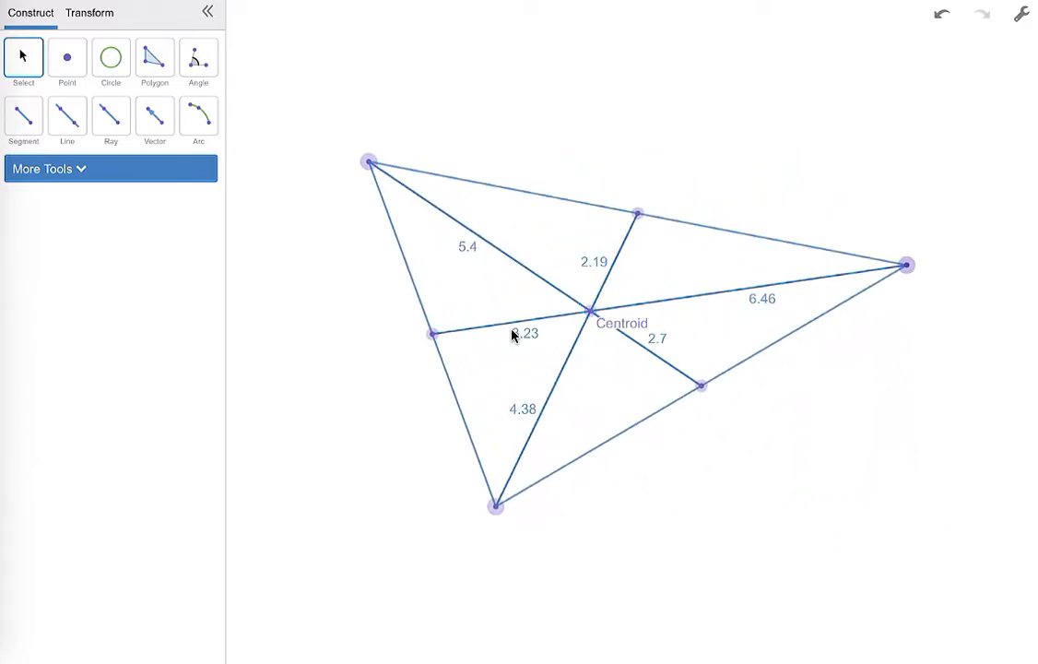
pyautogui.click(209, 12)
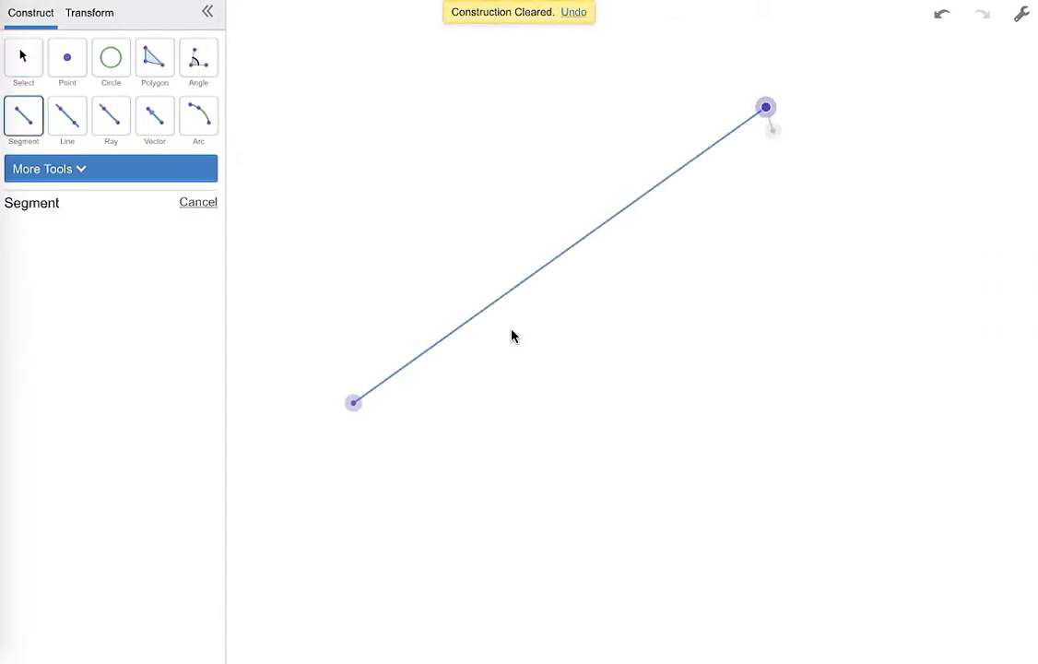
# - Add the second and third sides, then drag the vertices to level the base
pyautogui.click(948, 443)
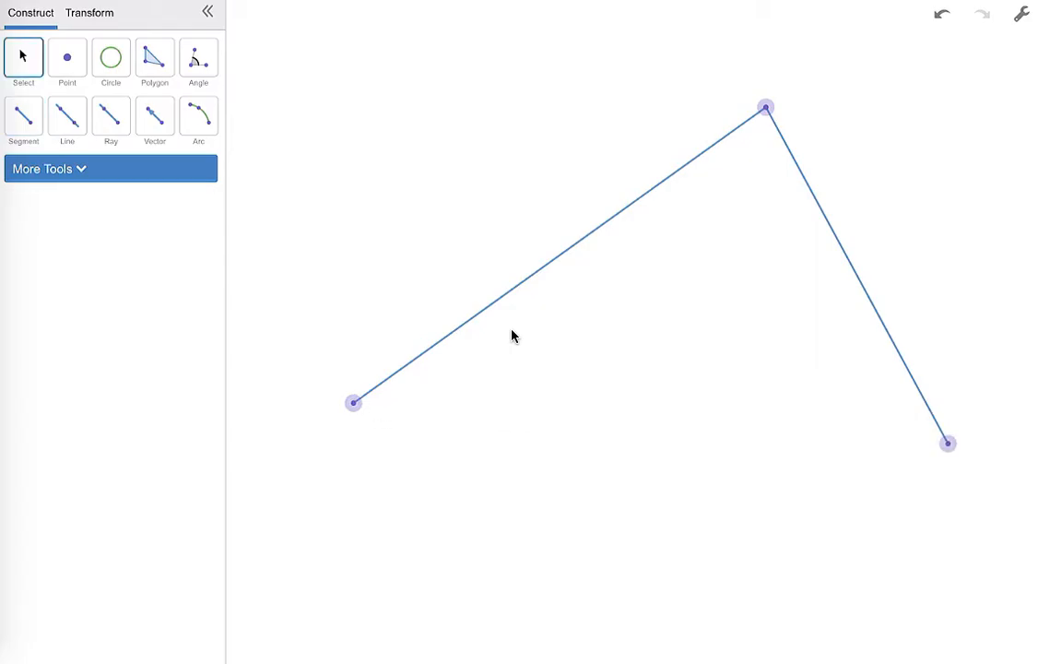
pyautogui.click(23, 118)
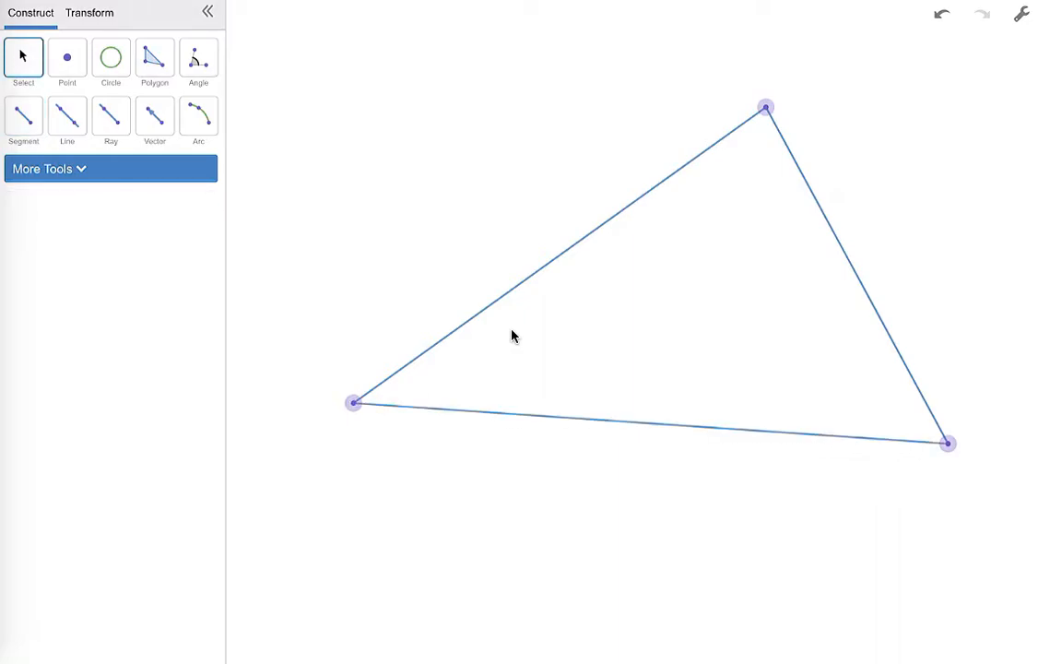
pyautogui.moveTo(353, 402); pyautogui.dragTo(576, 266)
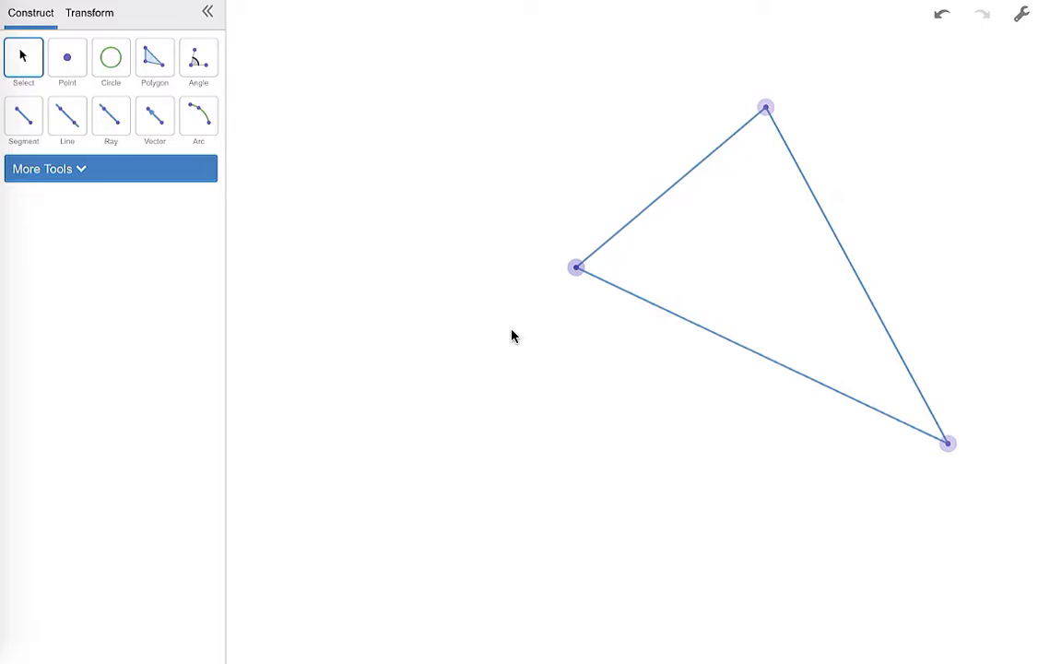
pyautogui.moveTo(944, 443); pyautogui.dragTo(809, 348)
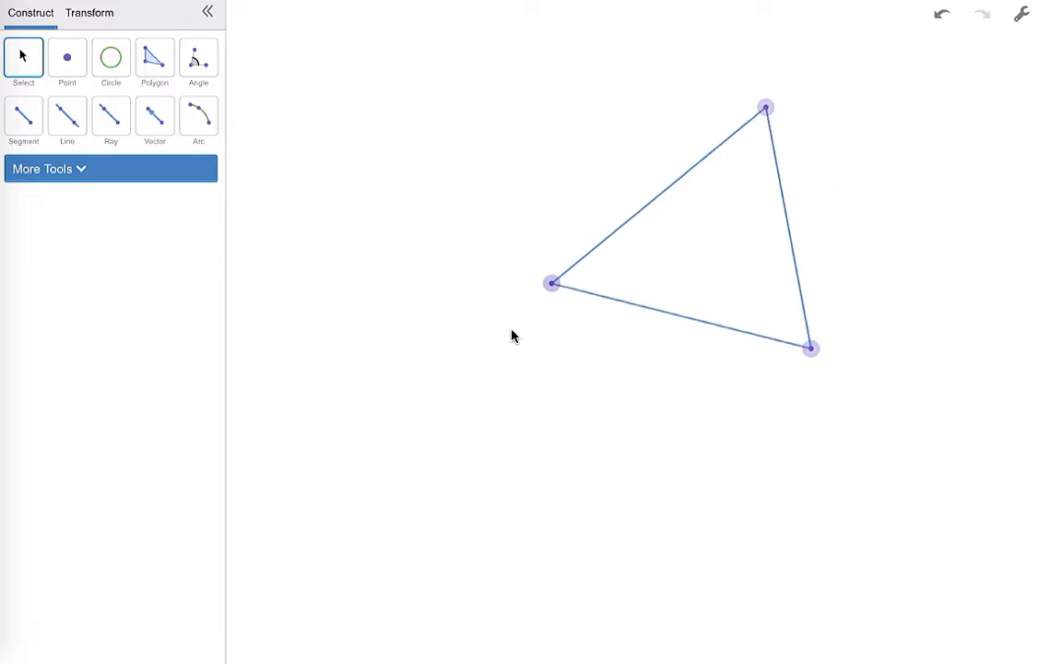
pyautogui.moveTo(553, 282); pyautogui.dragTo(426, 349)
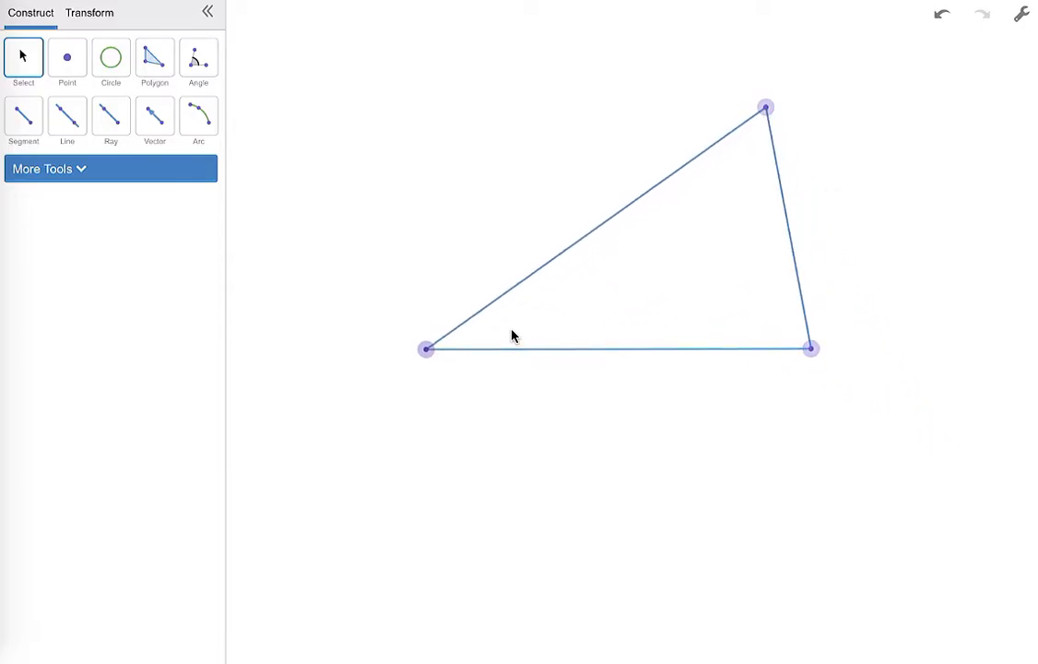
pyautogui.click(110, 58)
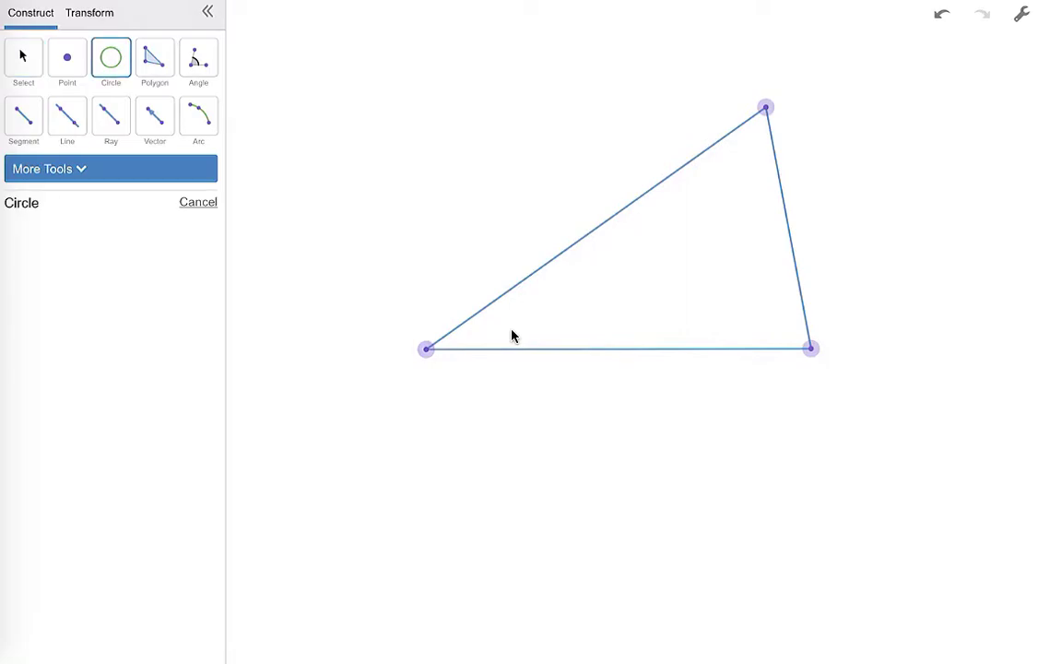
# - Draw compass circles on the base vertices, a ray through their crossings, and mark the midpoint
pyautogui.click(811, 349)
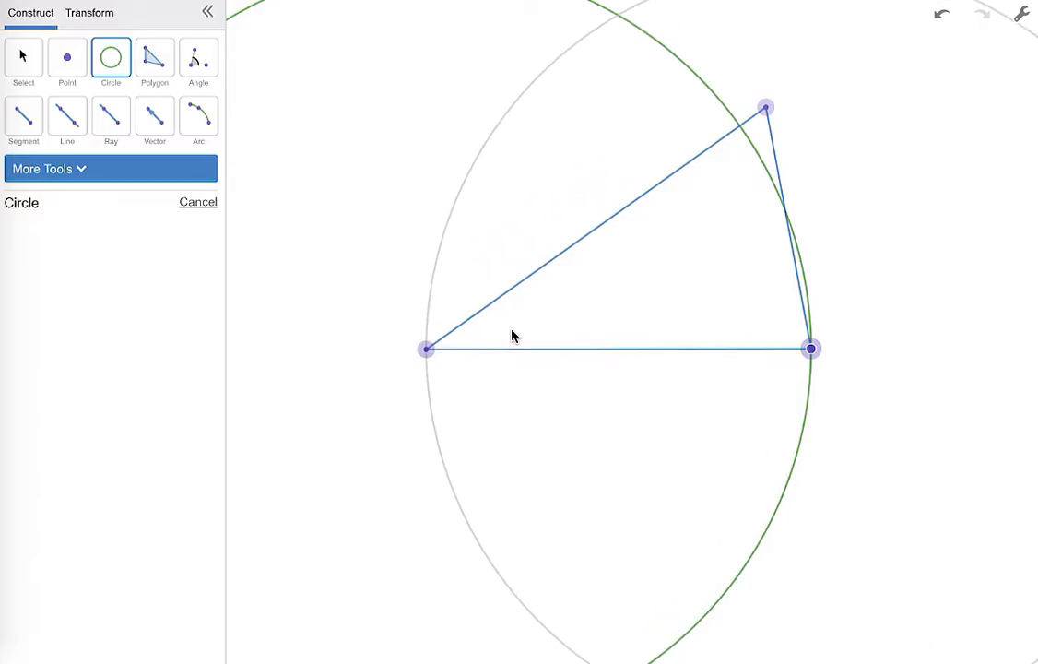
pyautogui.click(426, 349)
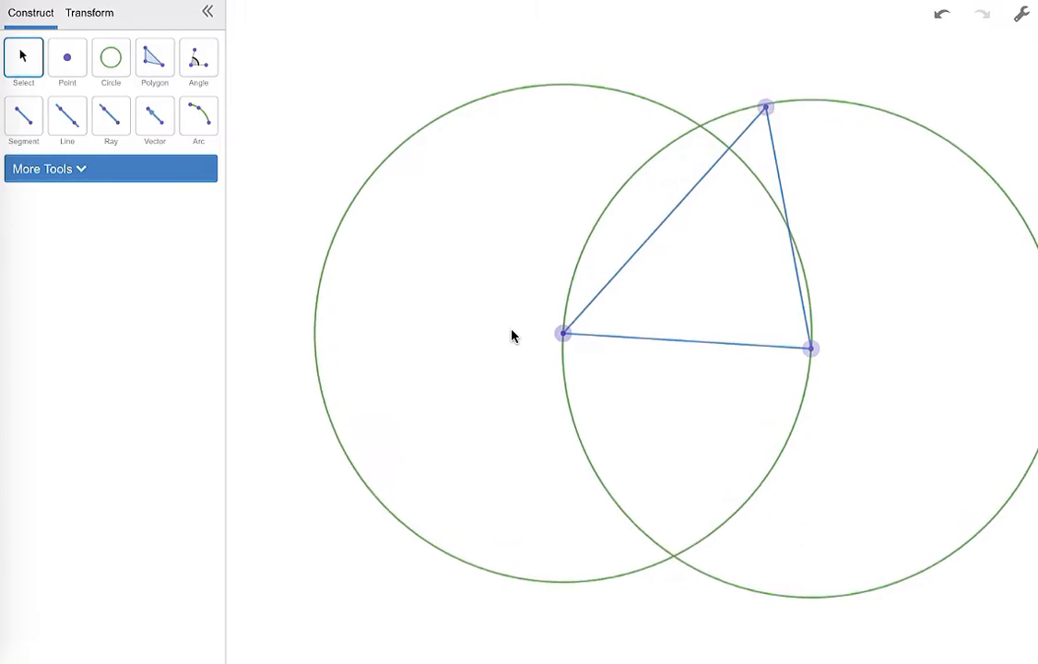
pyautogui.click(110, 115)
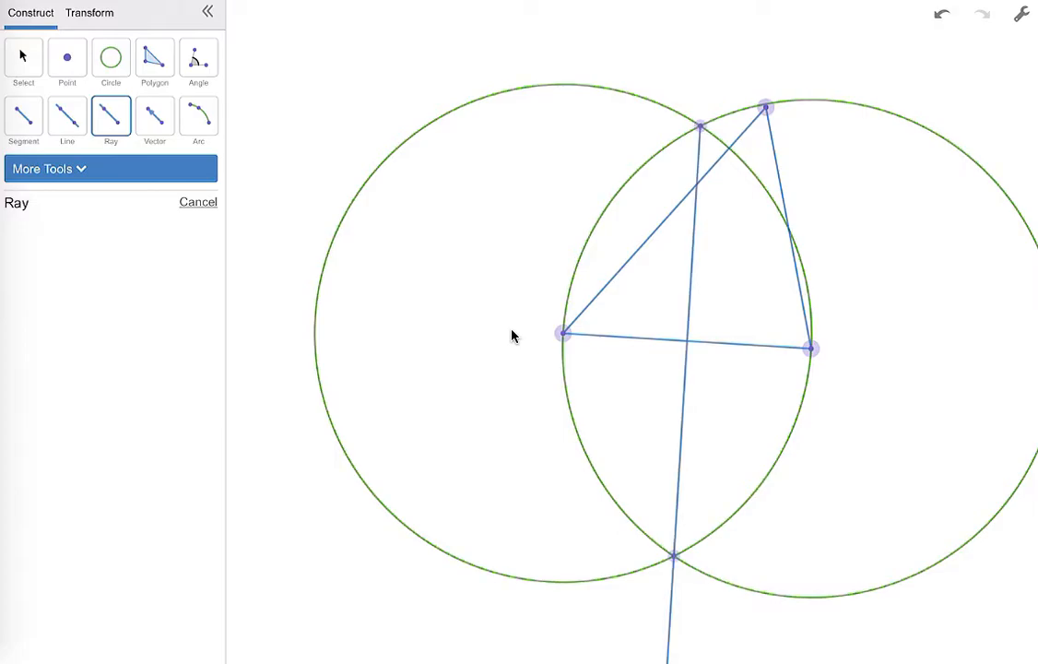
pyautogui.click(67, 57)
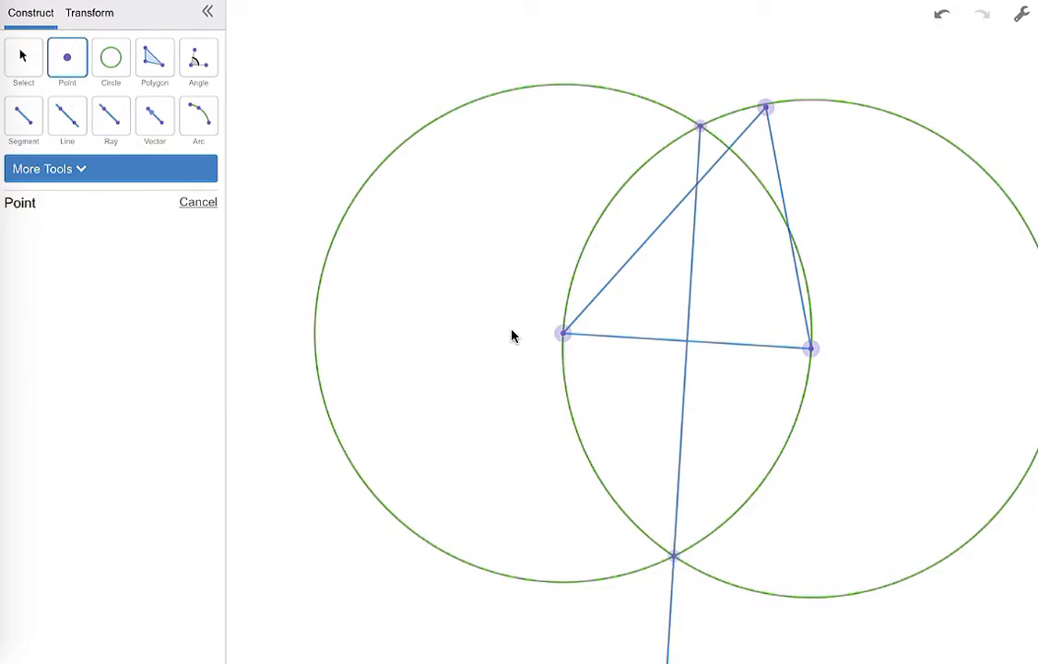
pyautogui.click(687, 341)
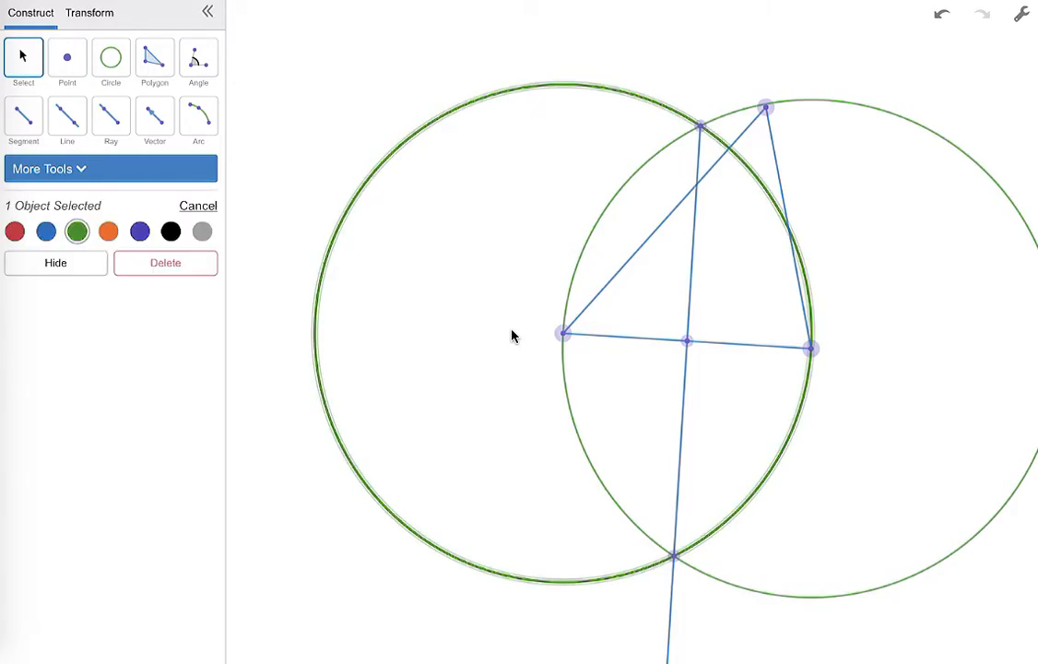
# - Hide the compass circles, the ray and both intersection points
pyautogui.click(55, 263)
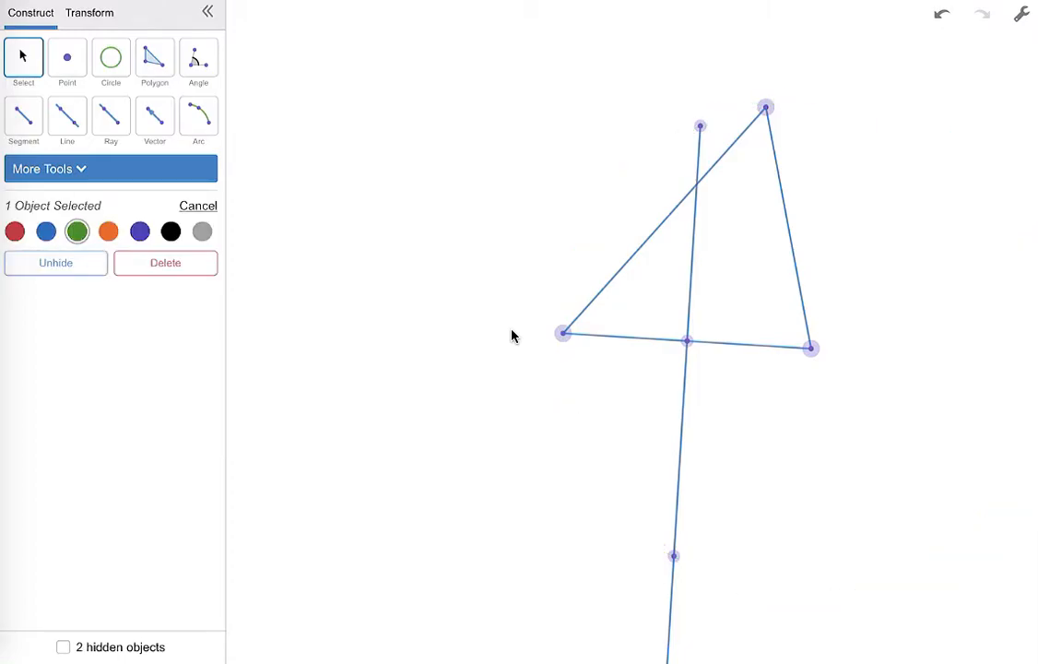
pyautogui.click(45, 232)
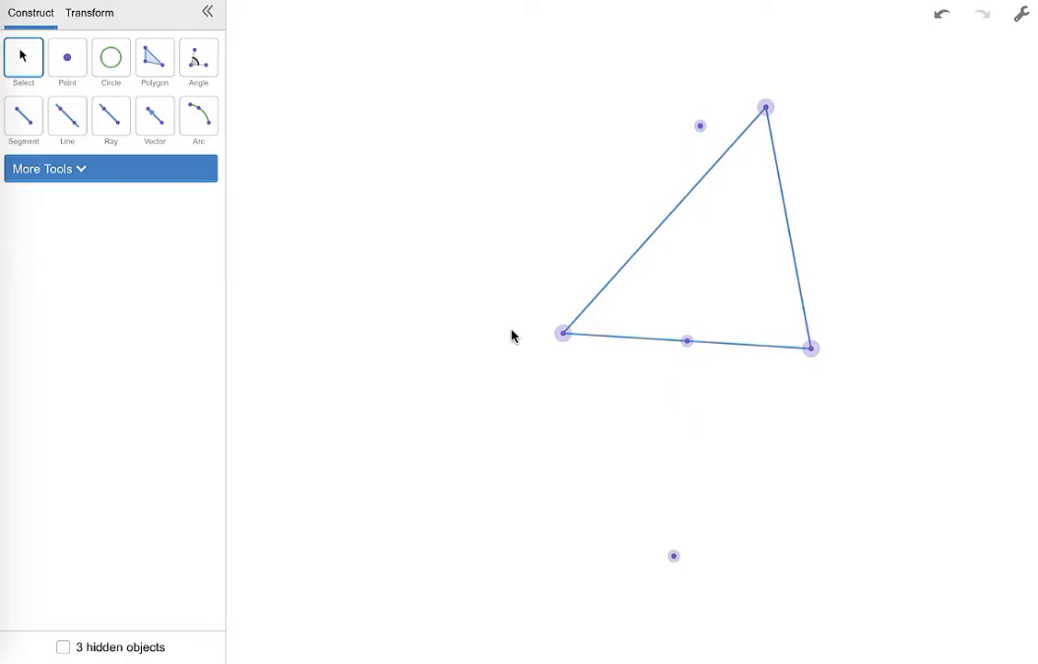
pyautogui.click(700, 126)
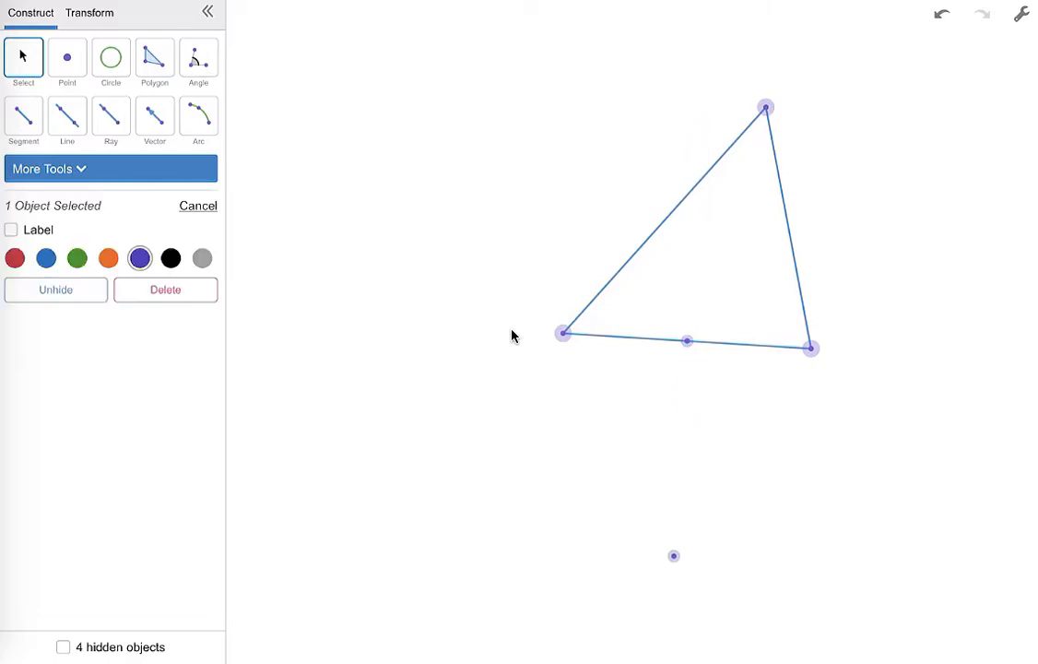
pyautogui.click(673, 555)
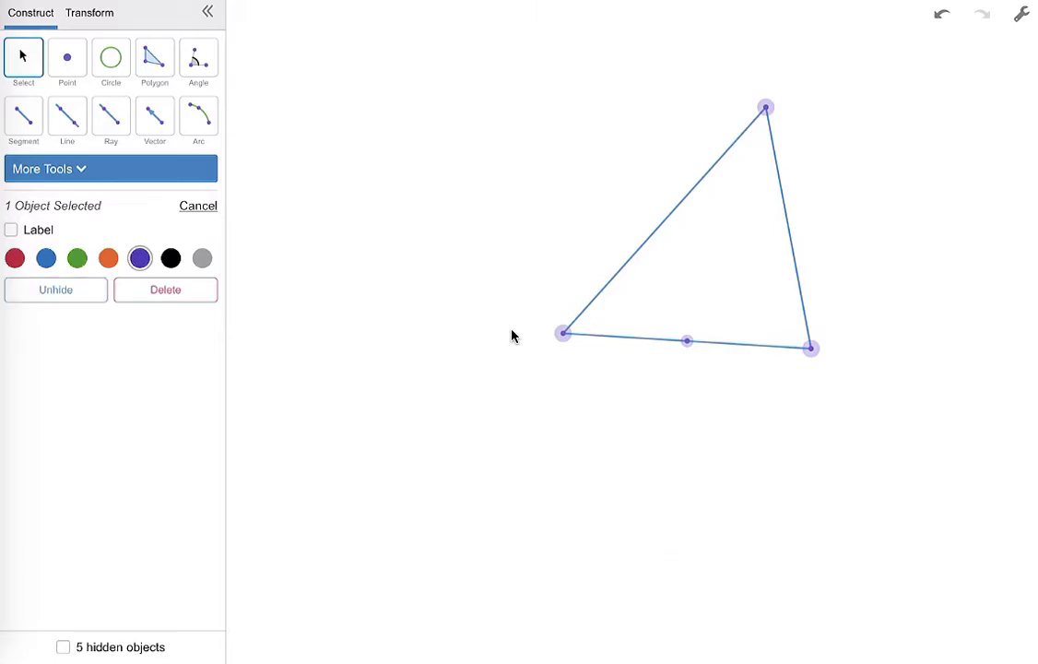
# - Draw the median from the top vertex to the base's midpoint
pyautogui.click(23, 121)
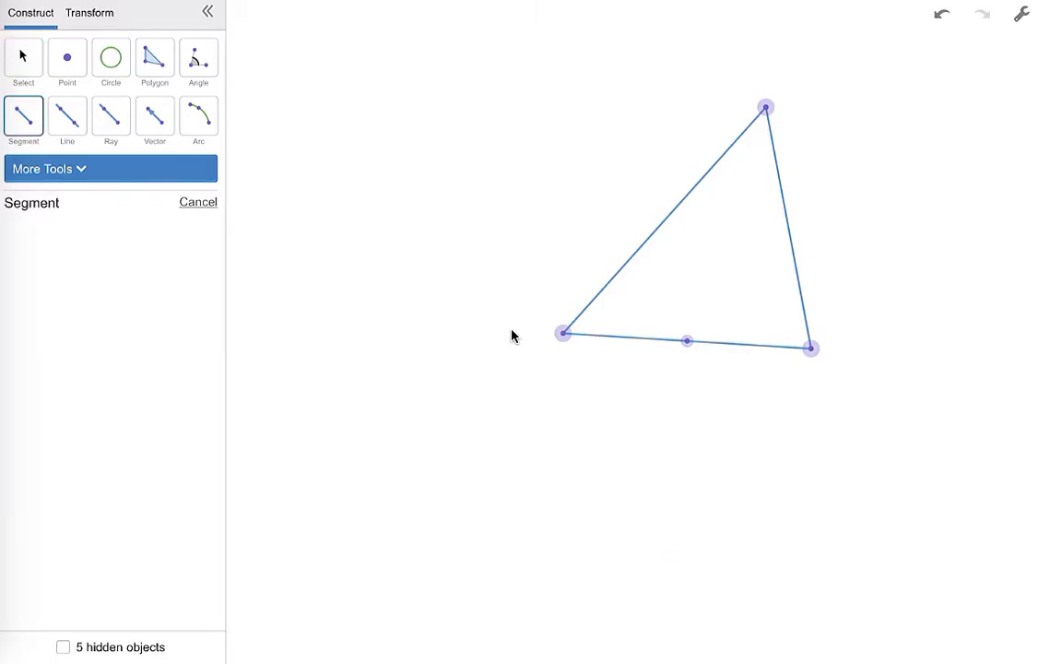
pyautogui.click(687, 340)
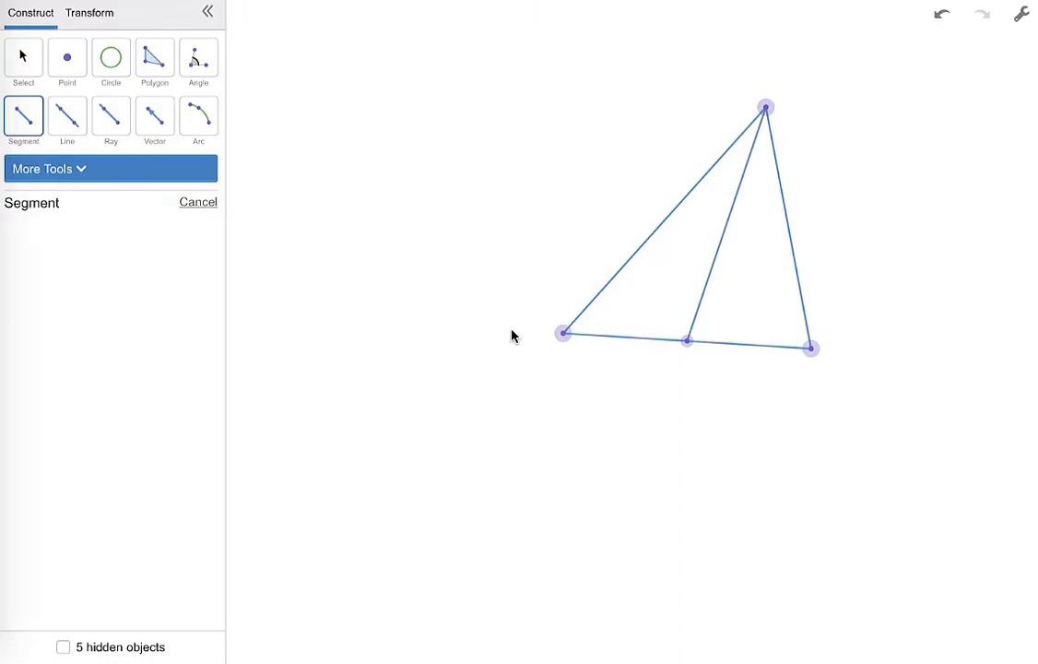
pyautogui.click(109, 57)
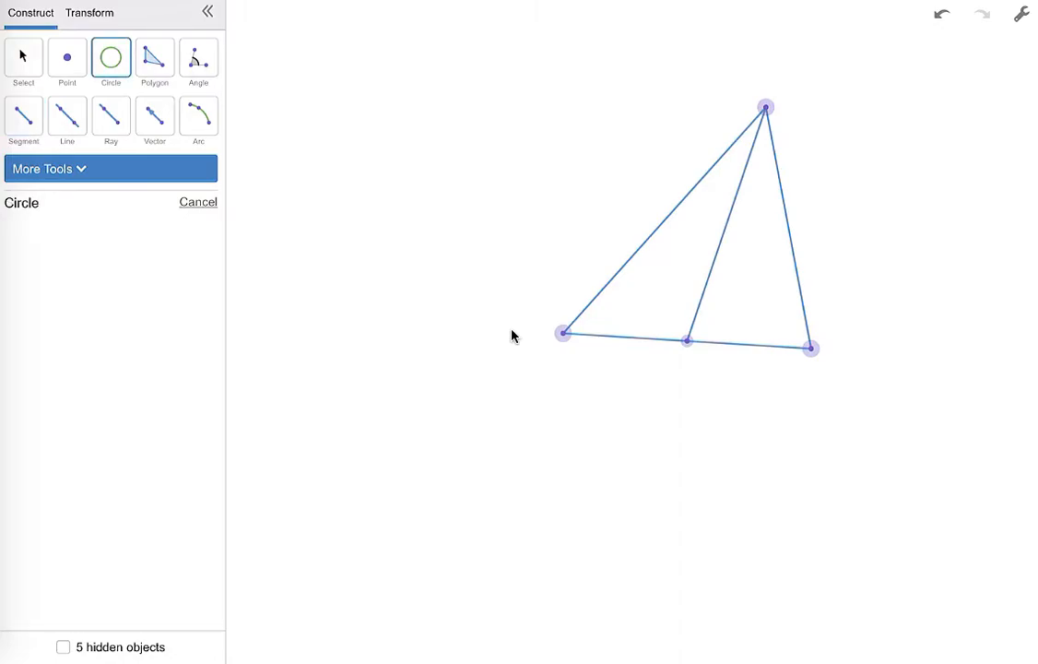
# - Draw circles on the left and top vertices, a line through their crossings, and mark the left midpoint
pyautogui.click(765, 108)
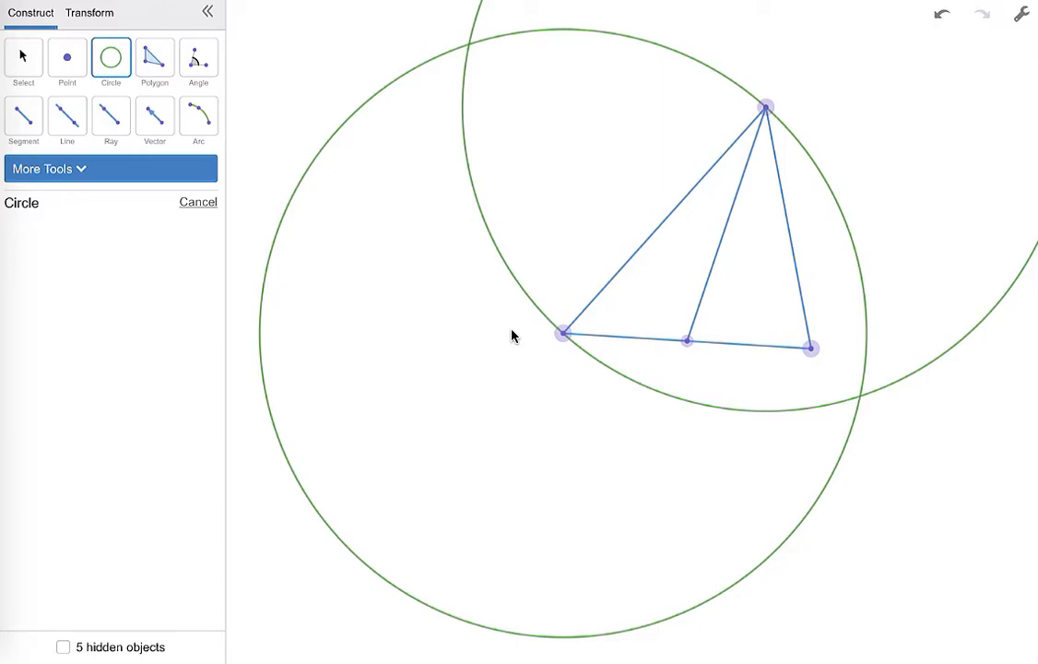
pyautogui.click(67, 119)
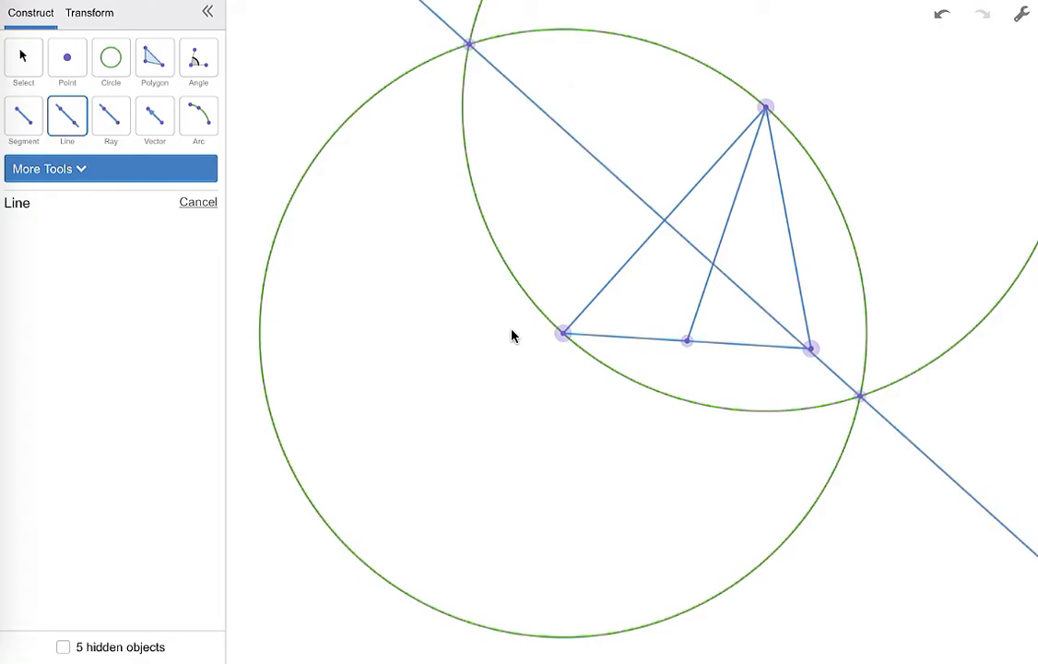
pyautogui.click(67, 57)
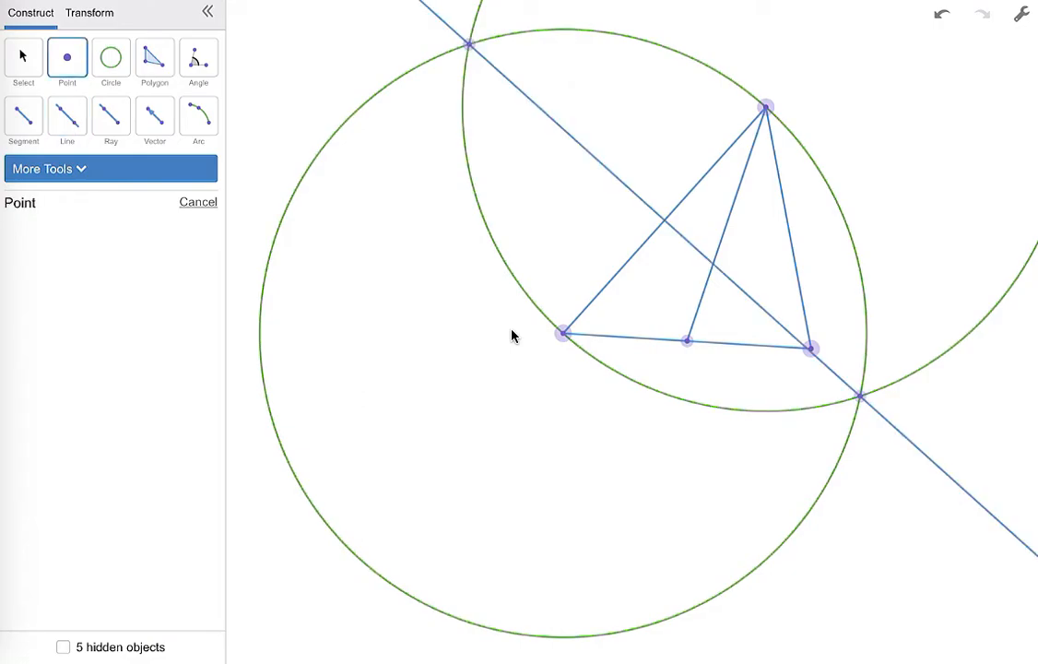
pyautogui.click(664, 219)
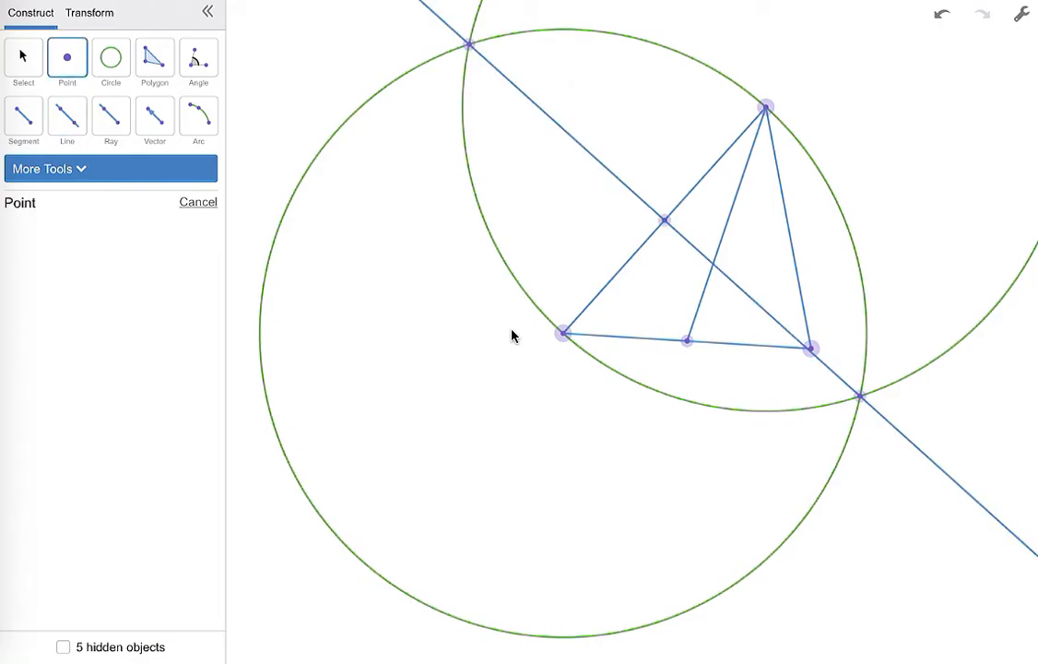
pyautogui.click(23, 57)
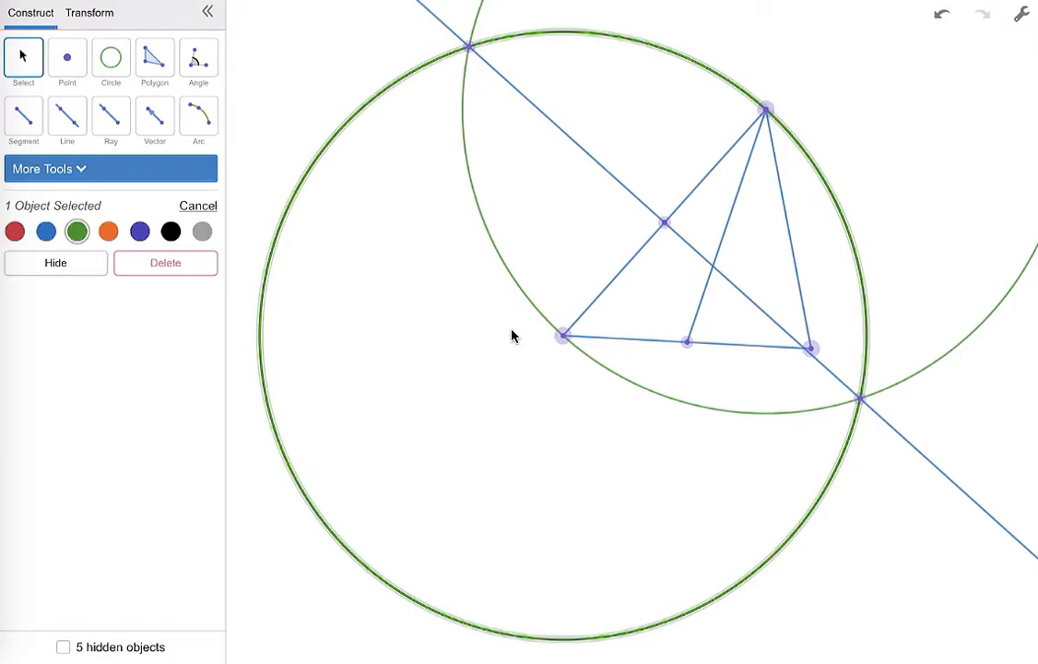
# - Hide circles and line, draw the left-midpoint-to-right-vertex median, and hide leftover points
pyautogui.click(56, 263)
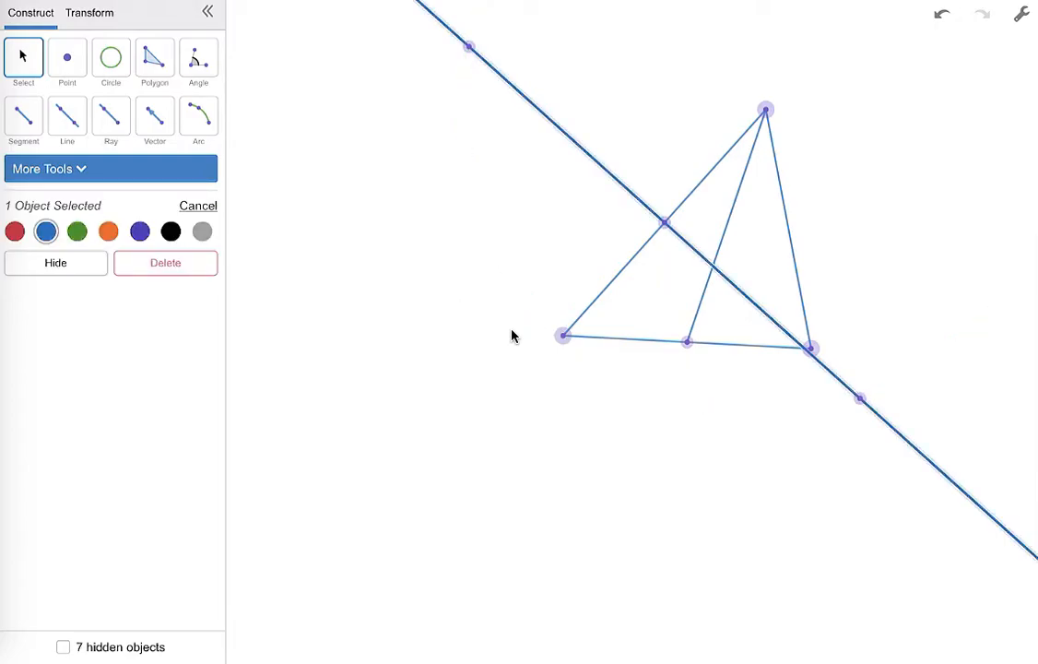
pyautogui.click(55, 263)
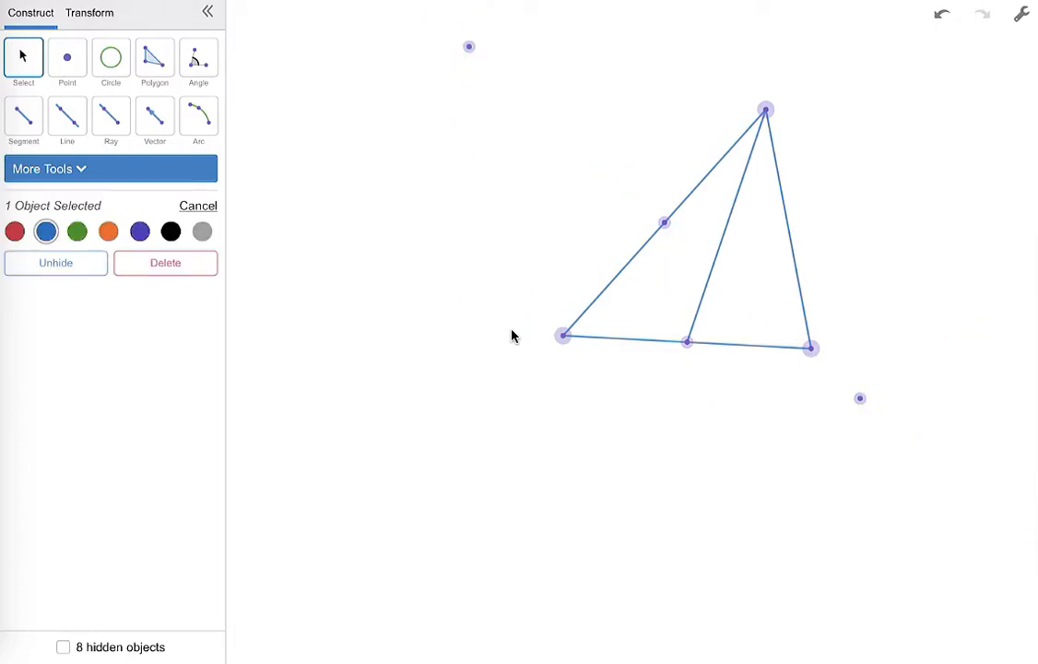
pyautogui.click(23, 120)
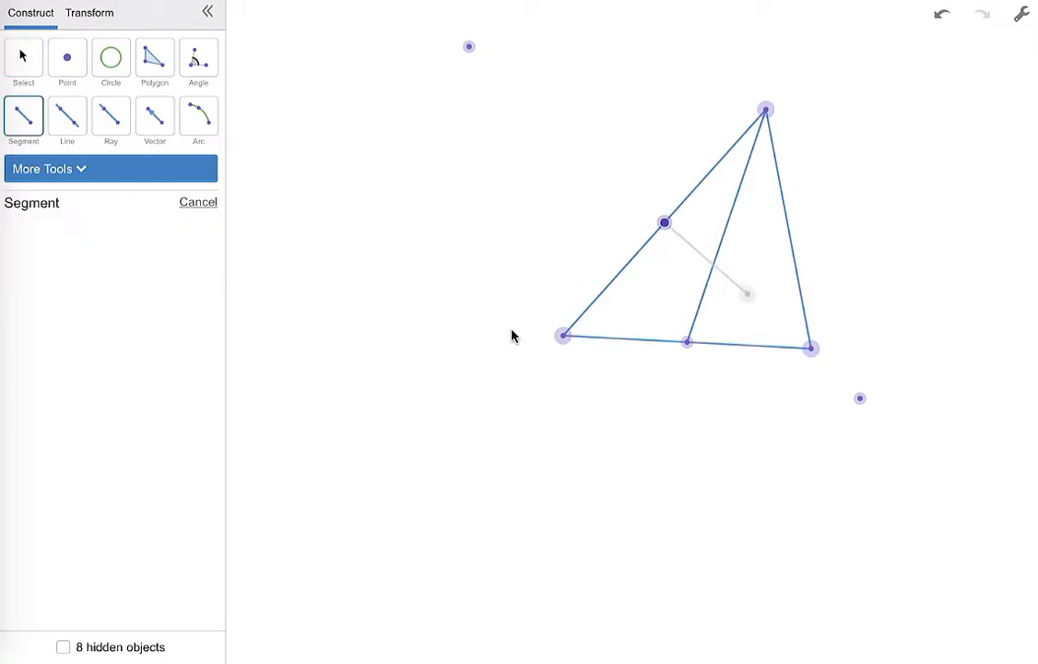
pyautogui.click(810, 349)
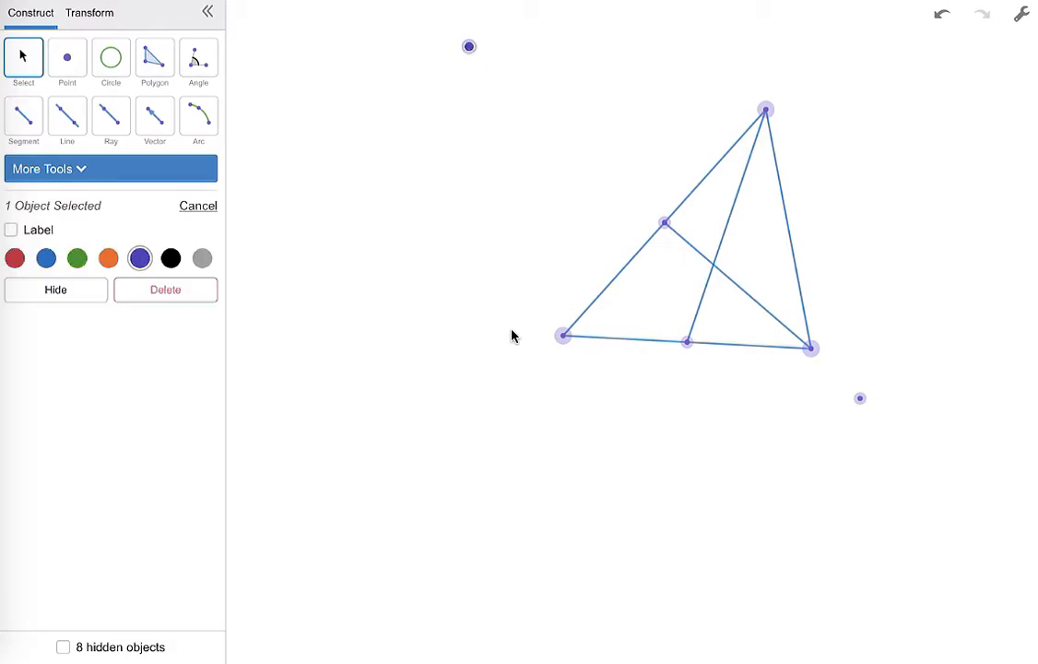
pyautogui.click(55, 290)
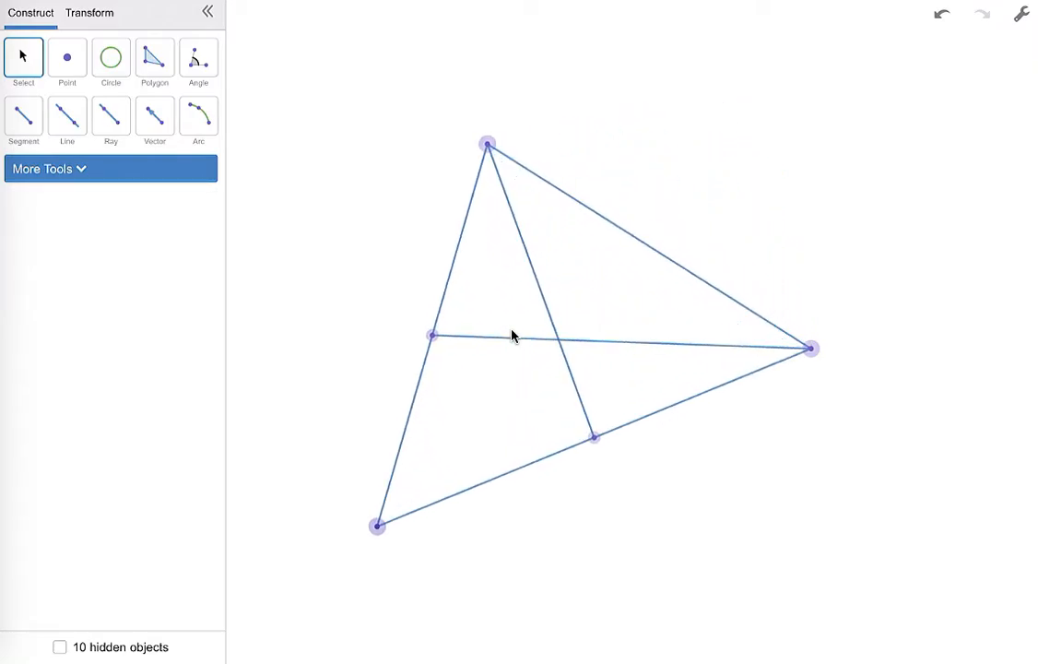
# - Reshape the triangle, then draw two compass circles on the upper-right side's endpoints and a line through their crossings
pyautogui.moveTo(810, 349); pyautogui.dragTo(703, 232)
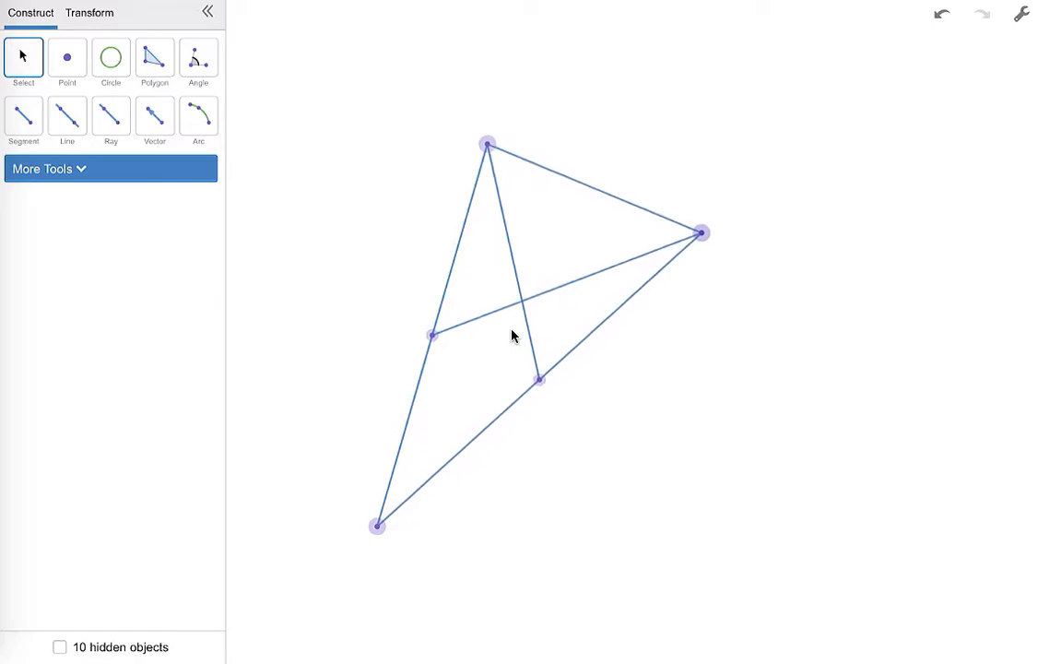
pyautogui.click(109, 57)
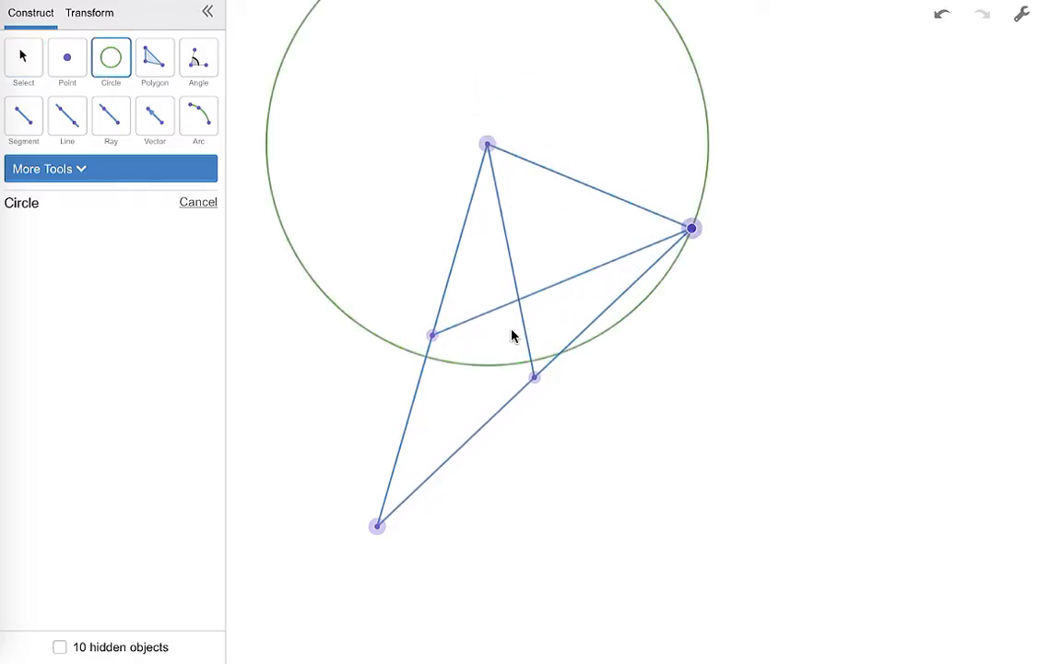
pyautogui.click(691, 229)
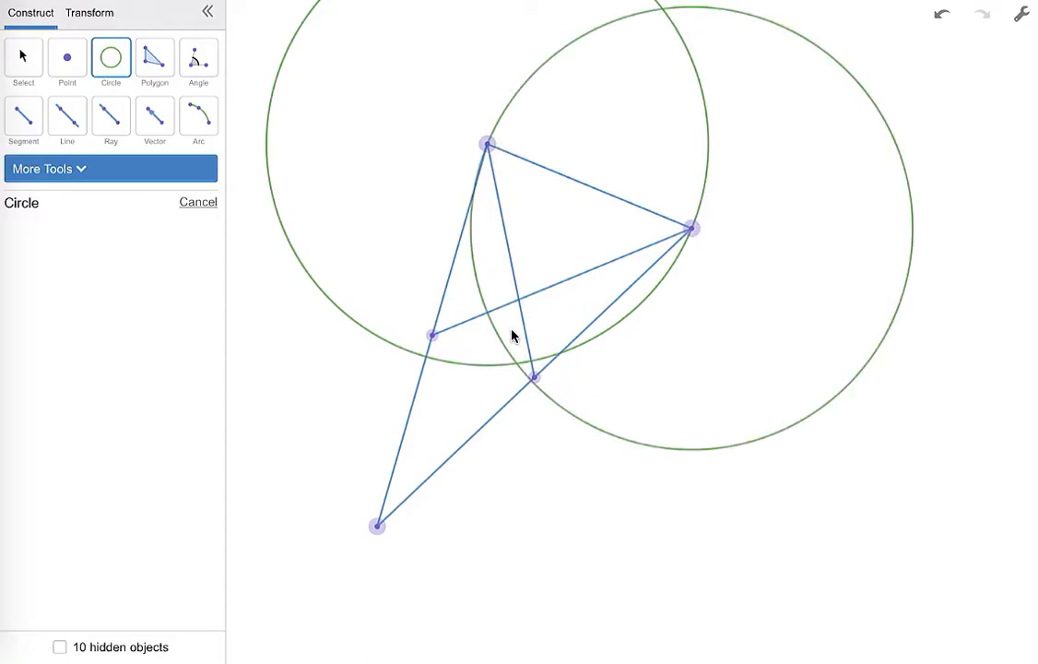
pyautogui.click(67, 118)
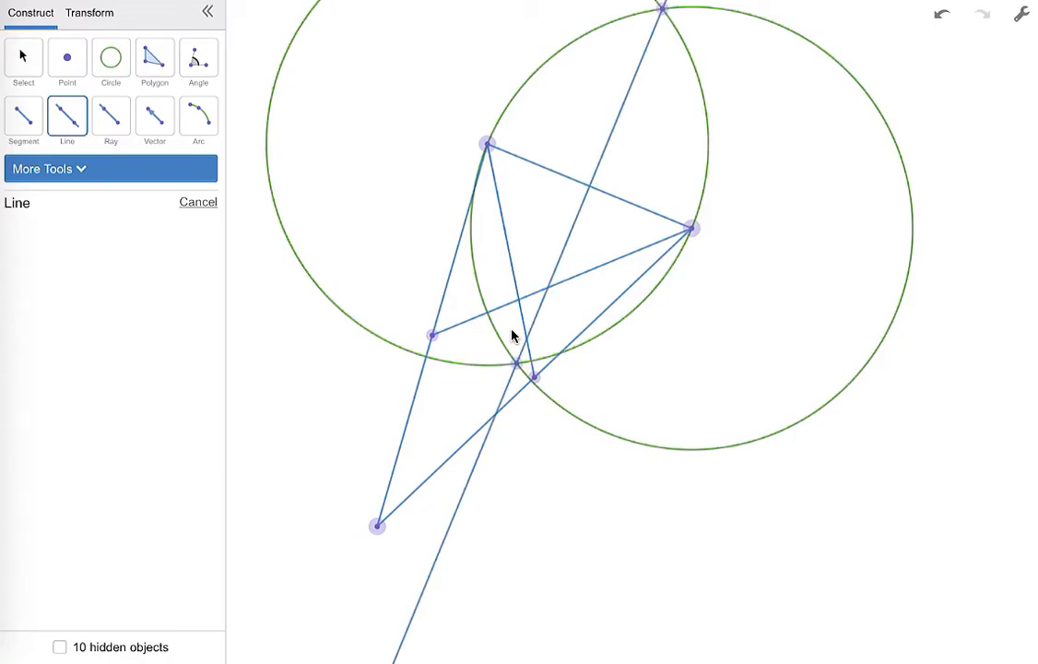
pyautogui.click(66, 57)
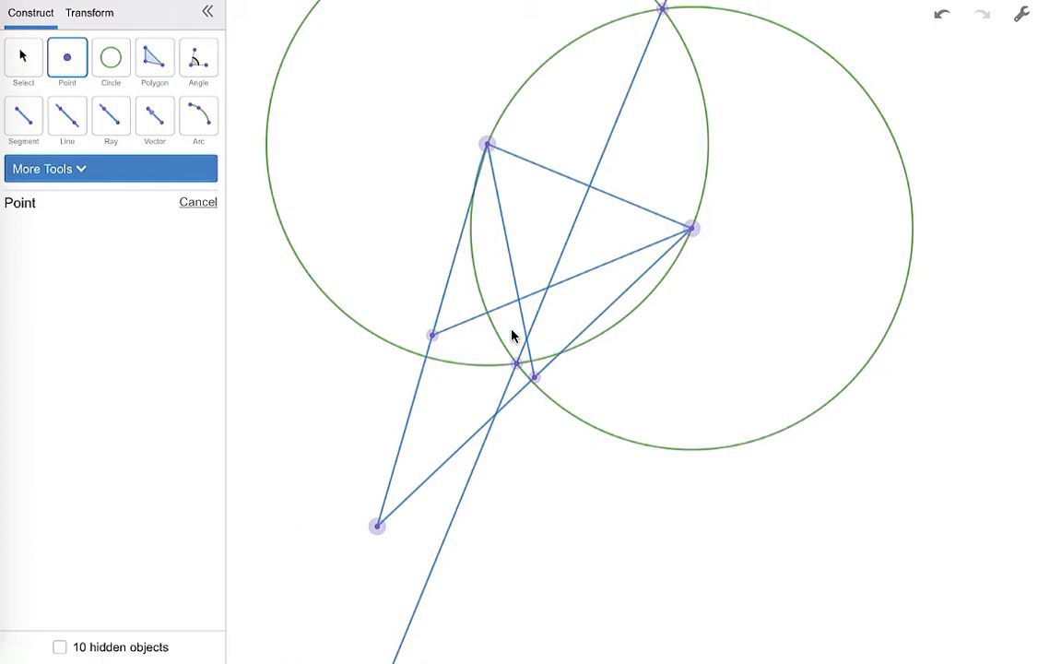
pyautogui.click(589, 185)
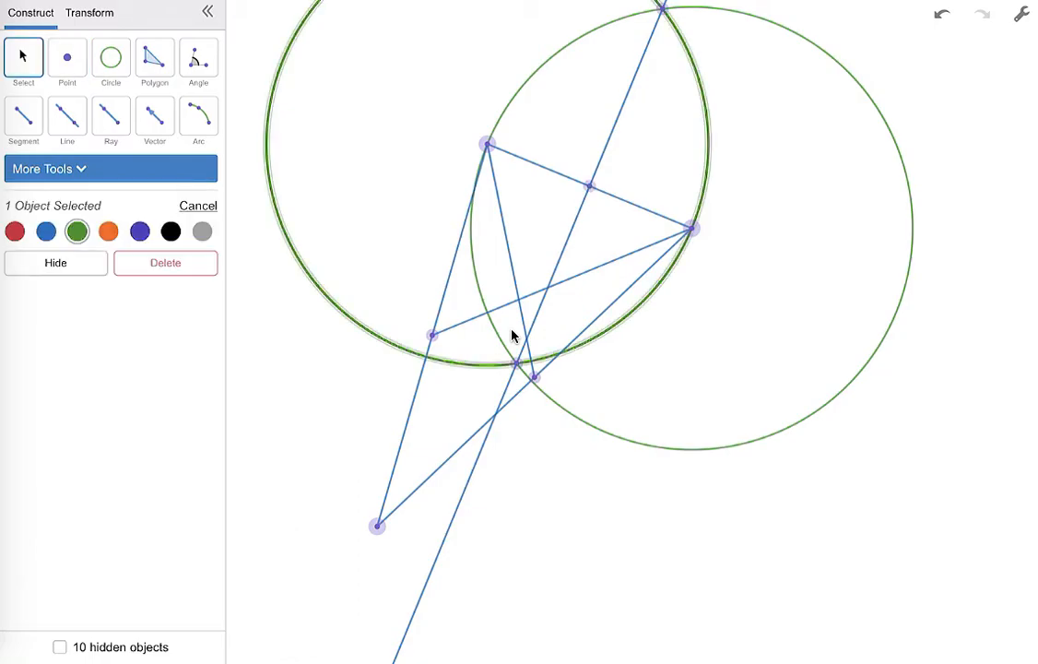
# - Hide the second compass circles and bisector line, then draw the third median to the bottom vertex
pyautogui.click(56, 263)
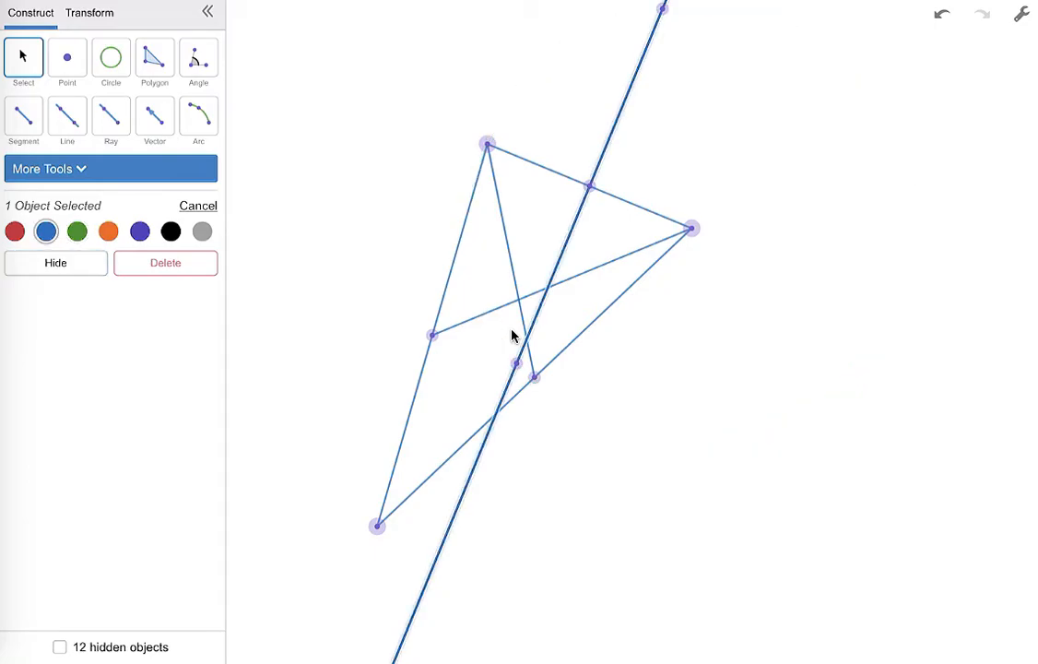
pyautogui.click(55, 263)
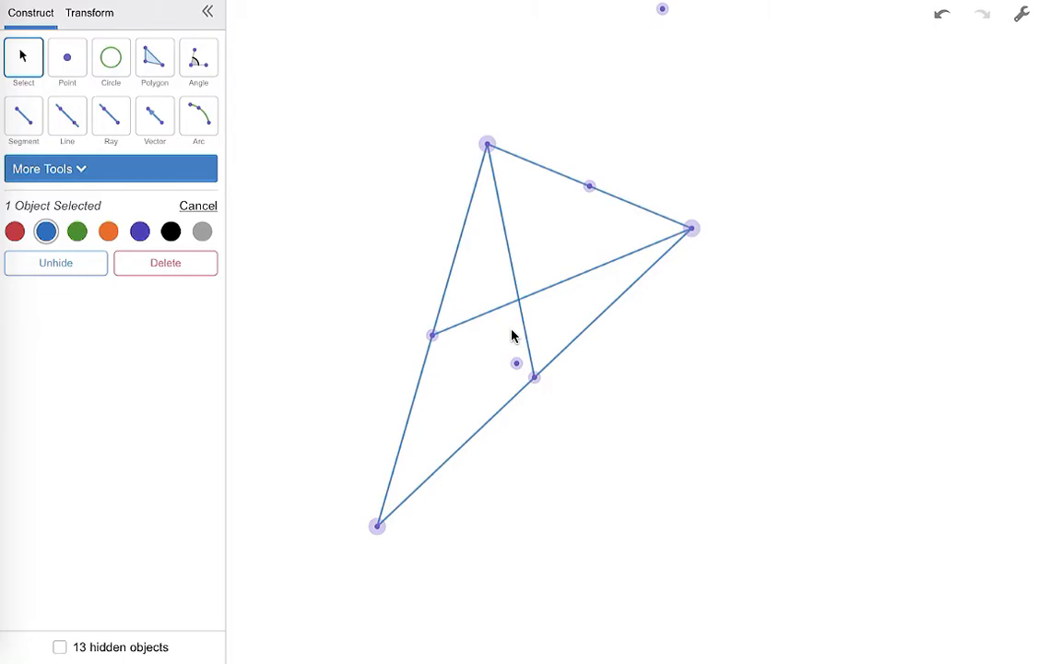
pyautogui.click(23, 117)
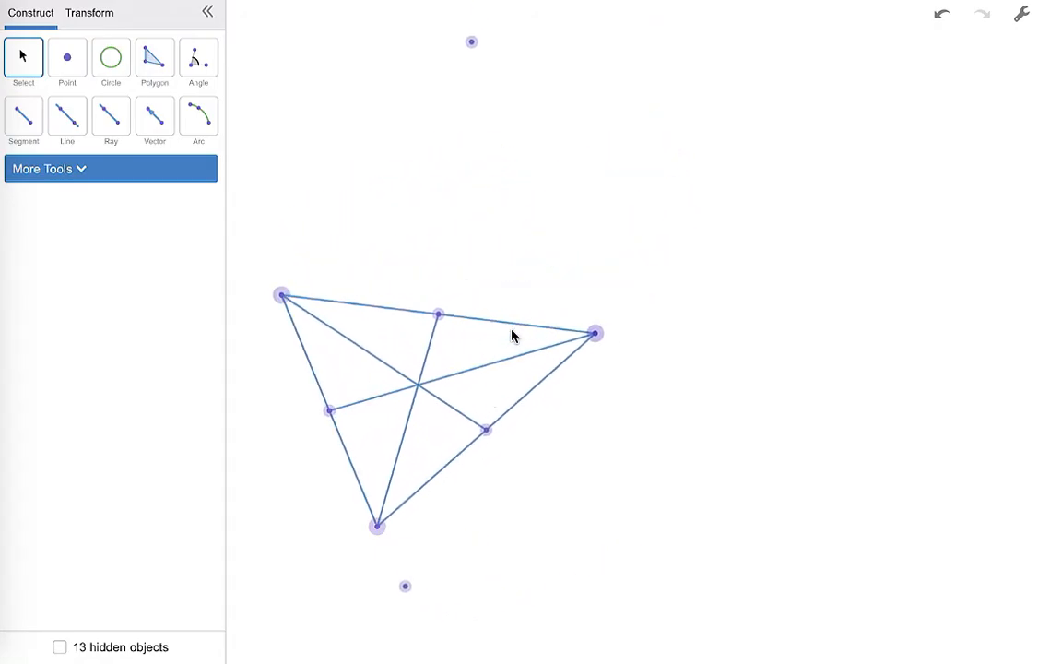
# - Hide the stray intersection points while dragging vertices to confirm the medians stay concurrent
pyautogui.moveTo(594, 333); pyautogui.dragTo(556, 293)
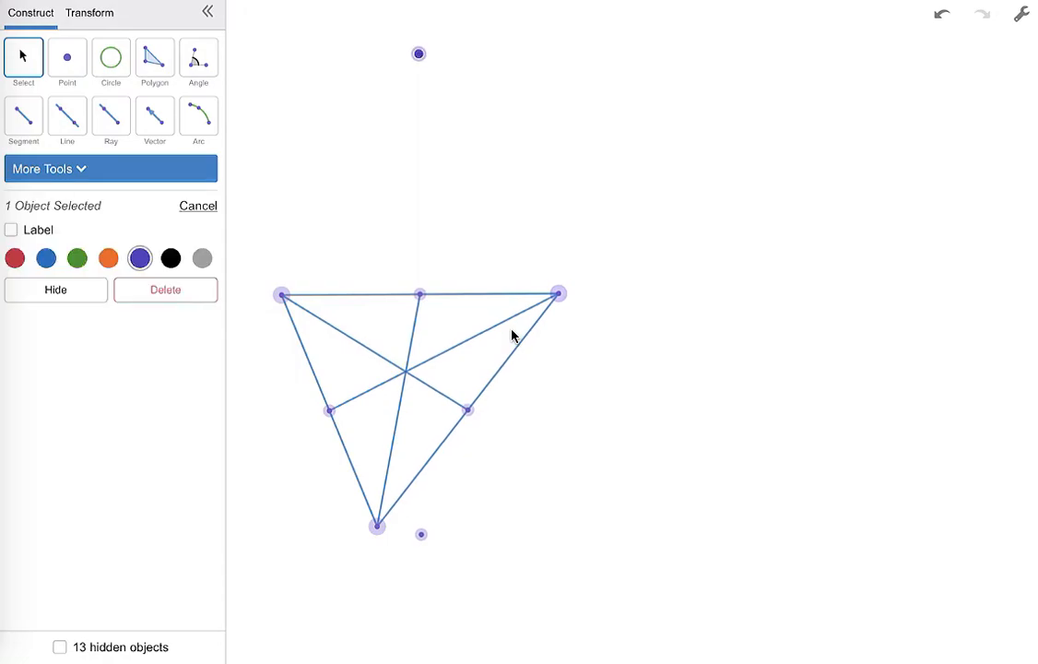
pyautogui.click(54, 290)
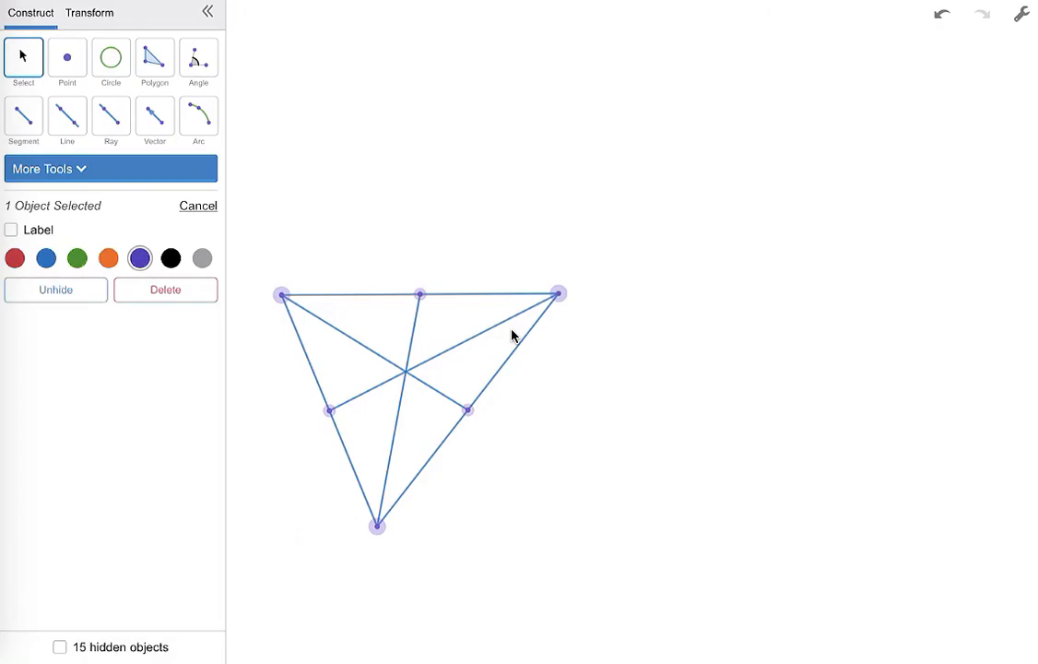
pyautogui.moveTo(281, 293); pyautogui.dragTo(482, 99)
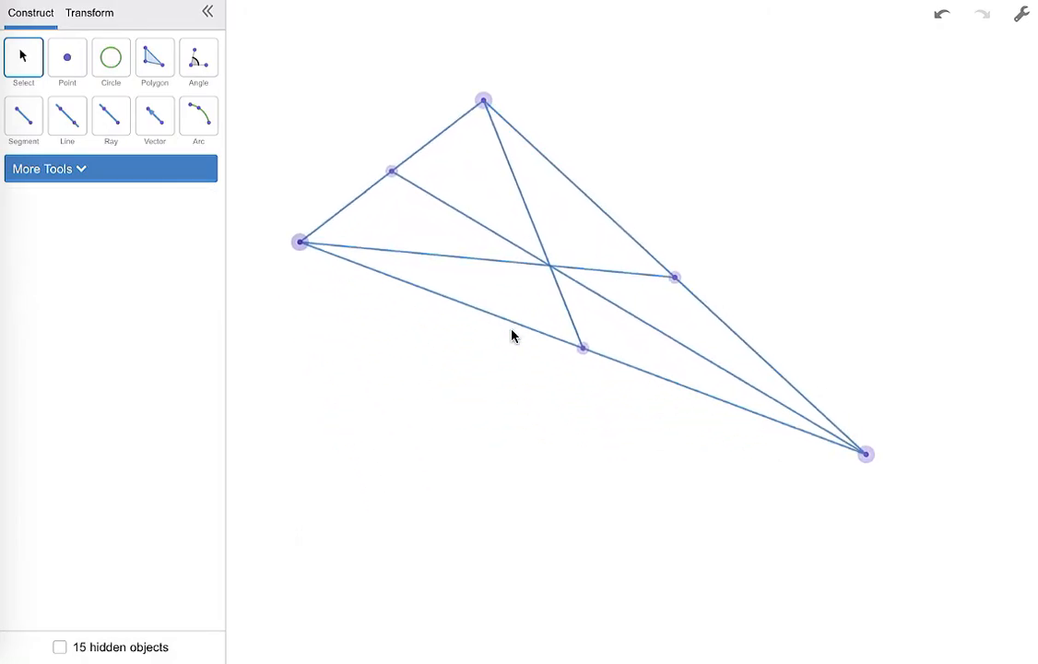
# - Place a point where the three medians cross and start labeling it 'Centroid'
pyautogui.click(66, 58)
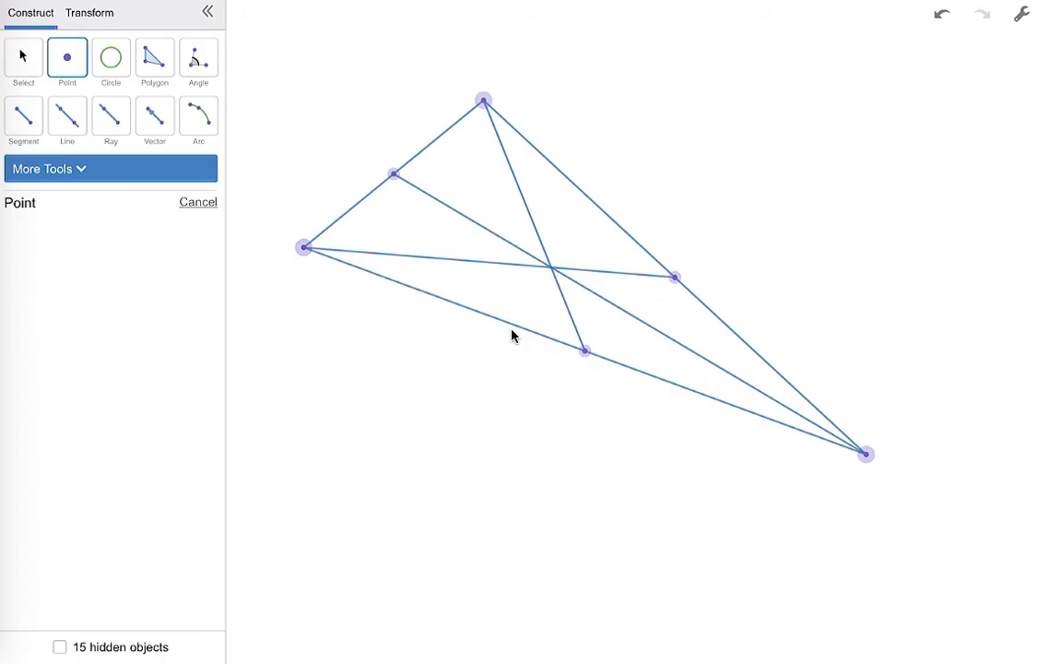
pyautogui.click(23, 58)
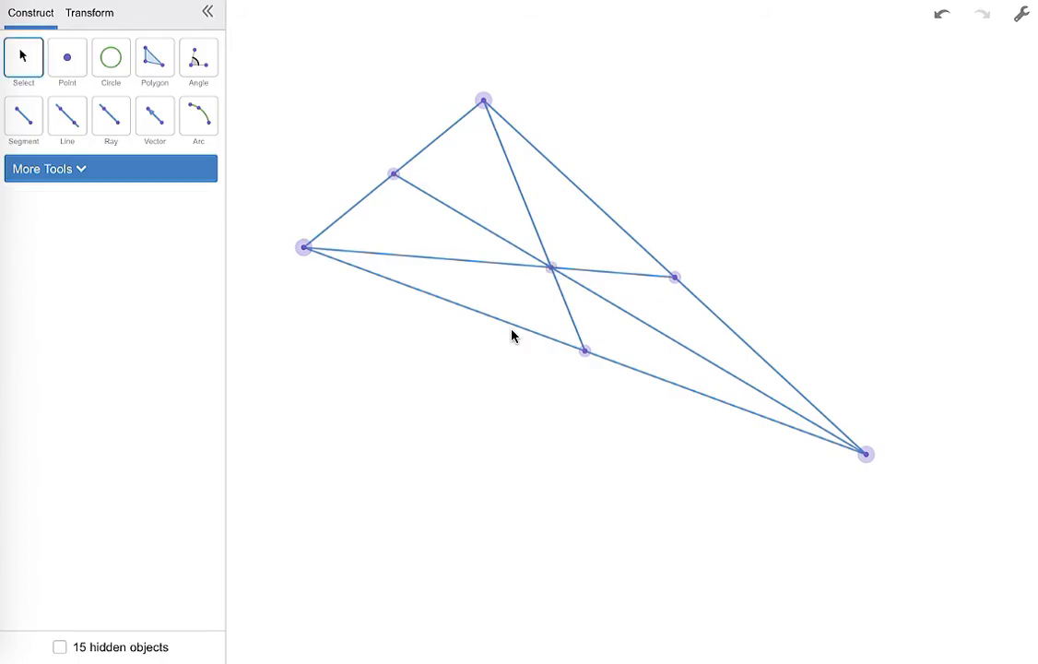
pyautogui.click(551, 269)
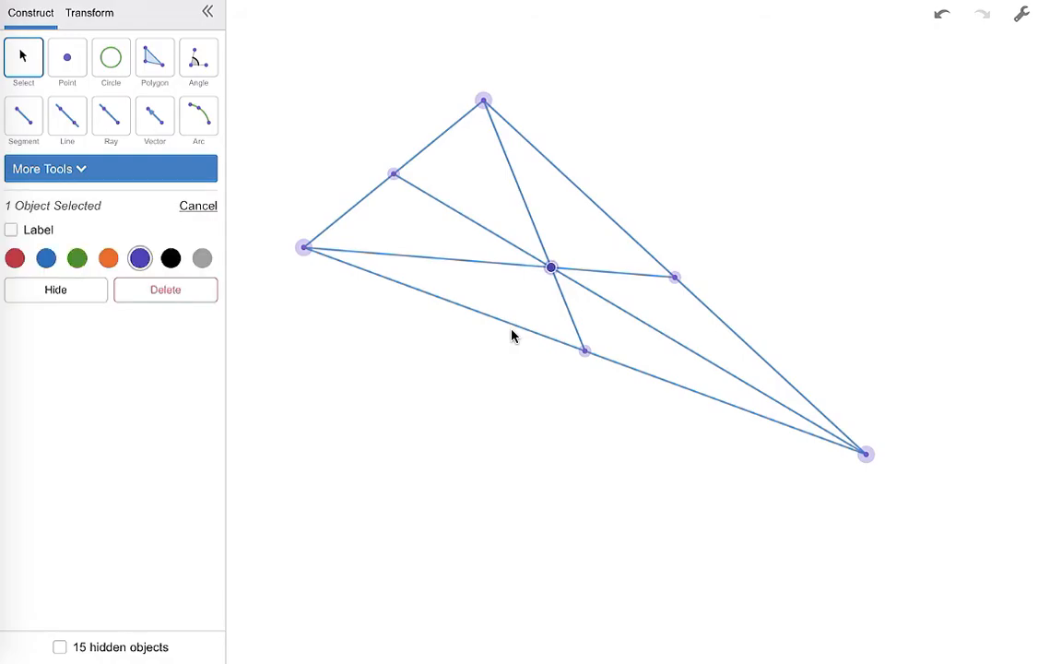
pyautogui.click(12, 230)
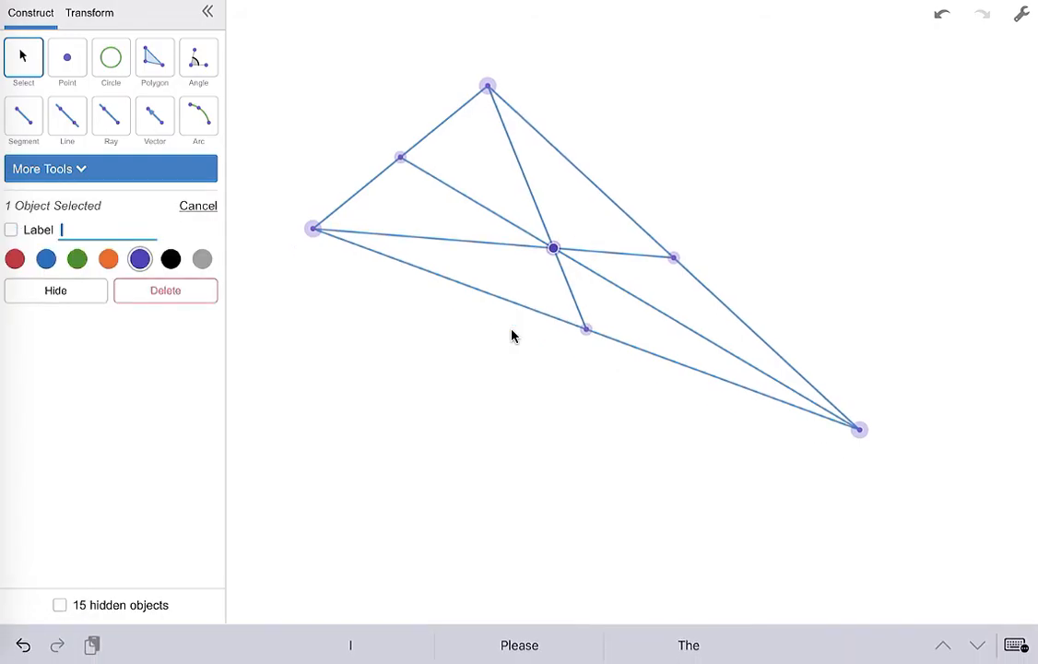
pyautogui.write('Centro')
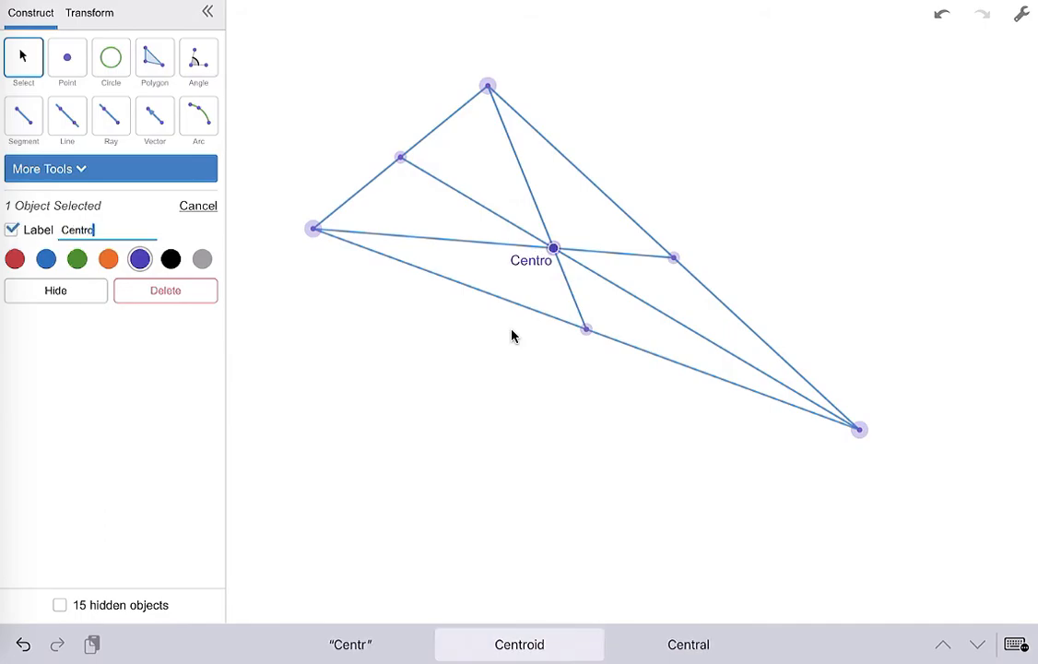